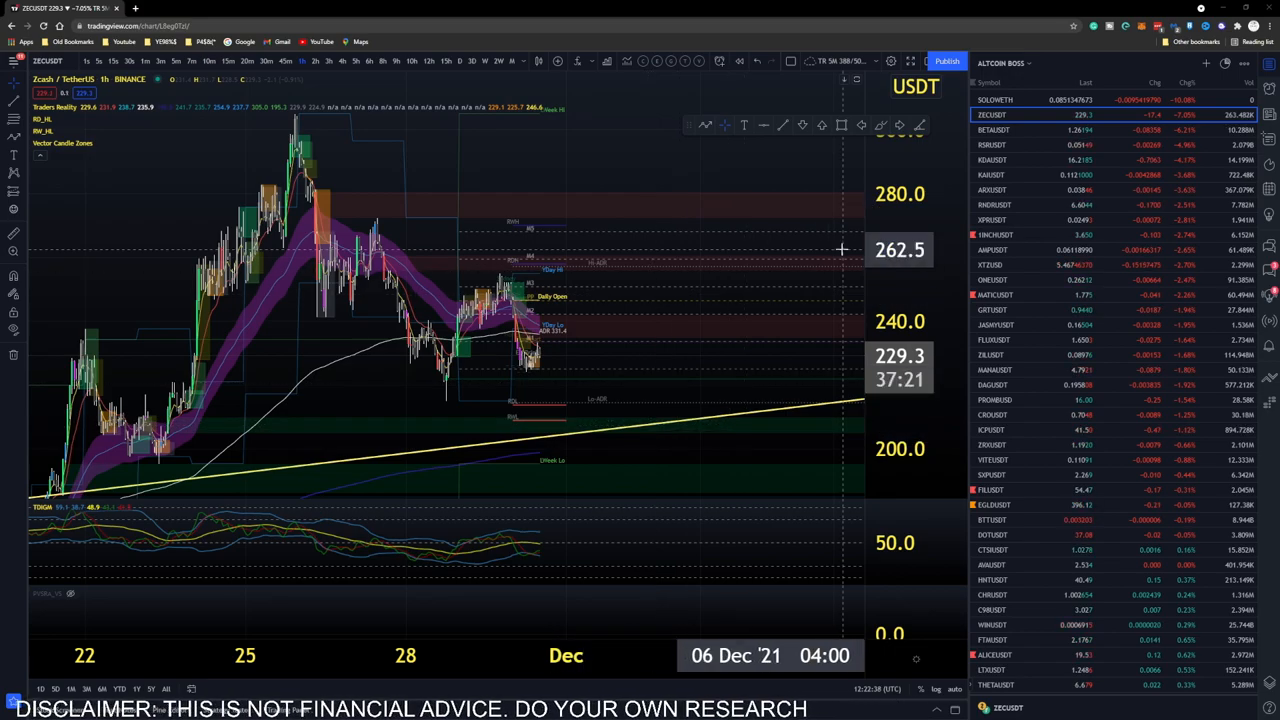
{"action": "mouse_move", "coordinate": [637, 352]}
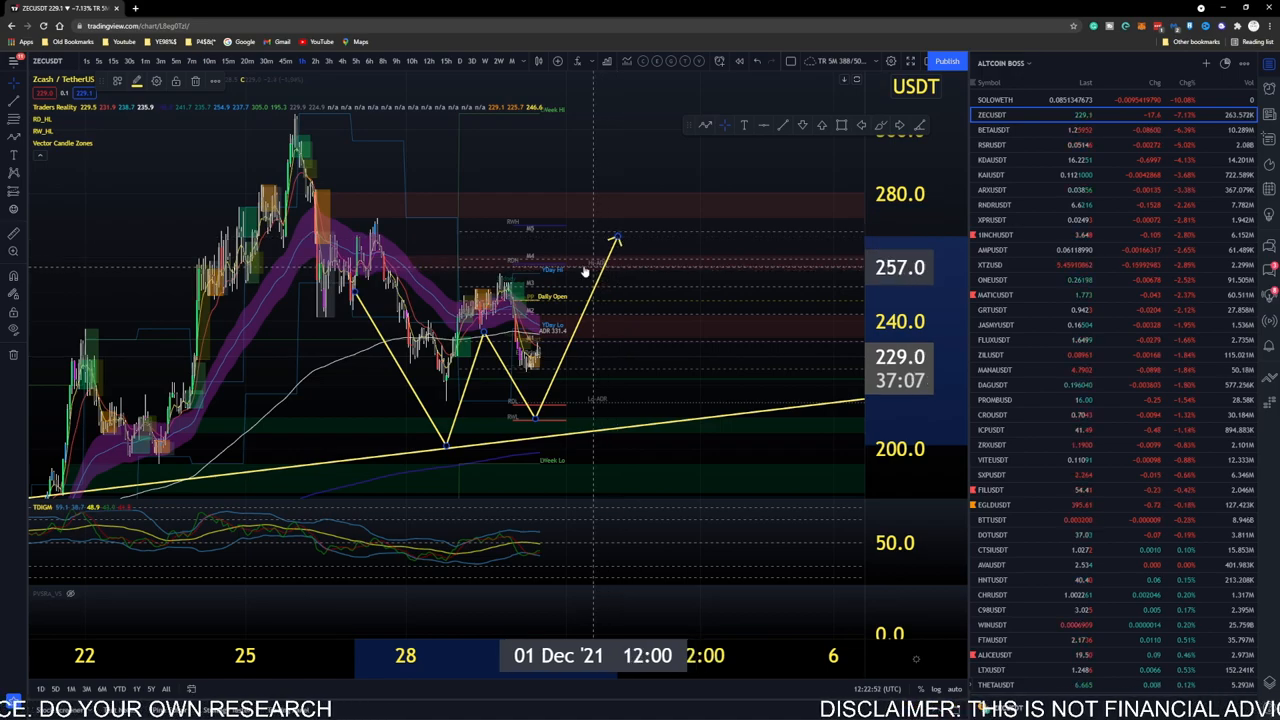
{"action": "mouse_move", "coordinate": [443, 397]}
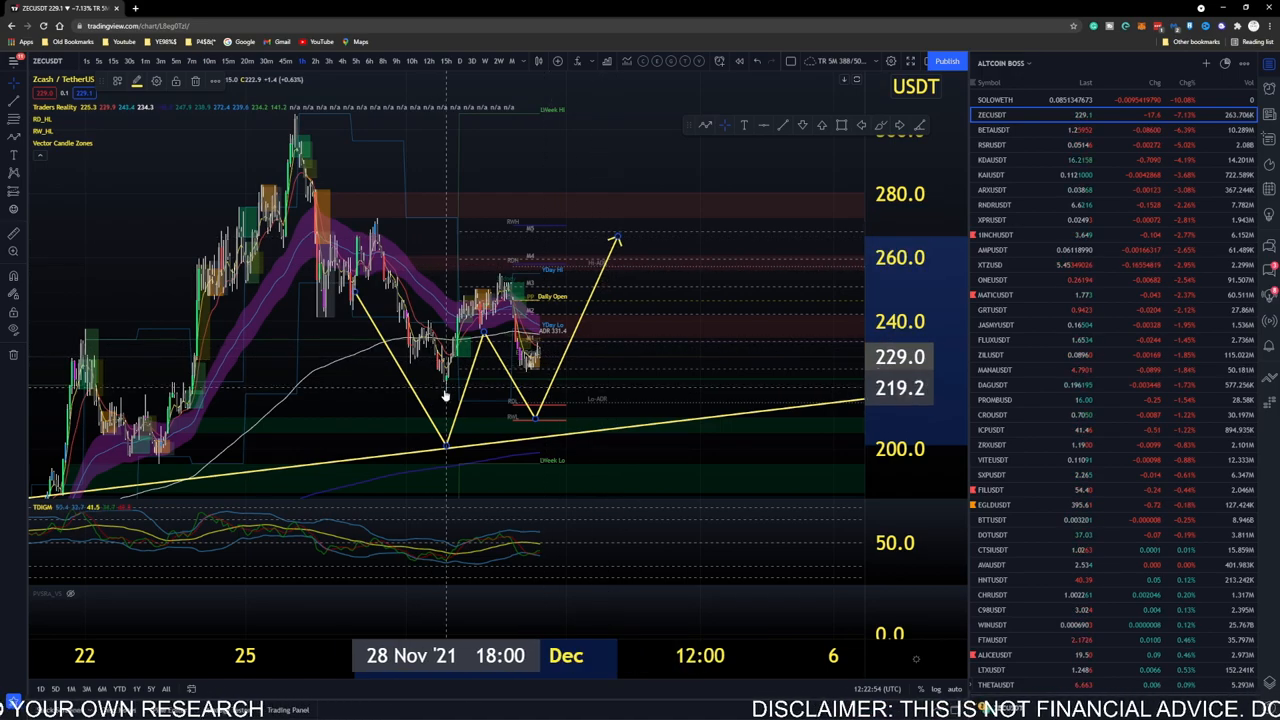
{"action": "mouse_move", "coordinate": [542, 350]}
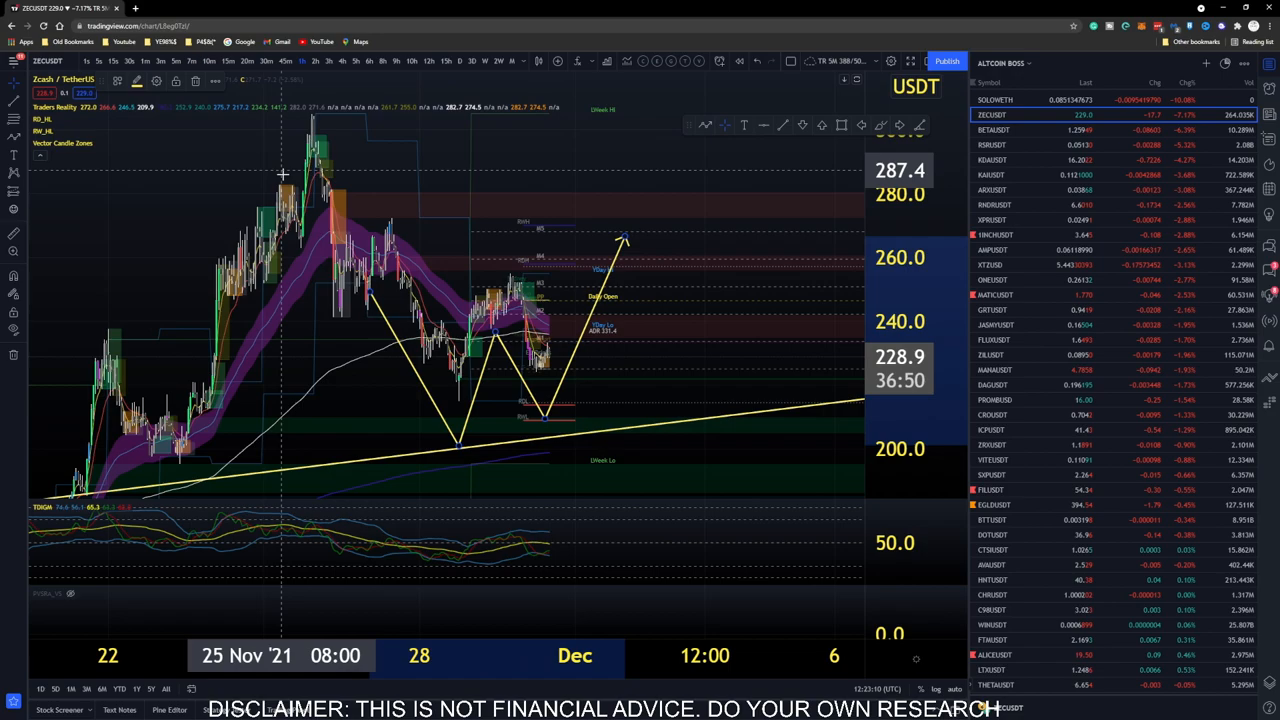
{"action": "mouse_move", "coordinate": [437, 296]}
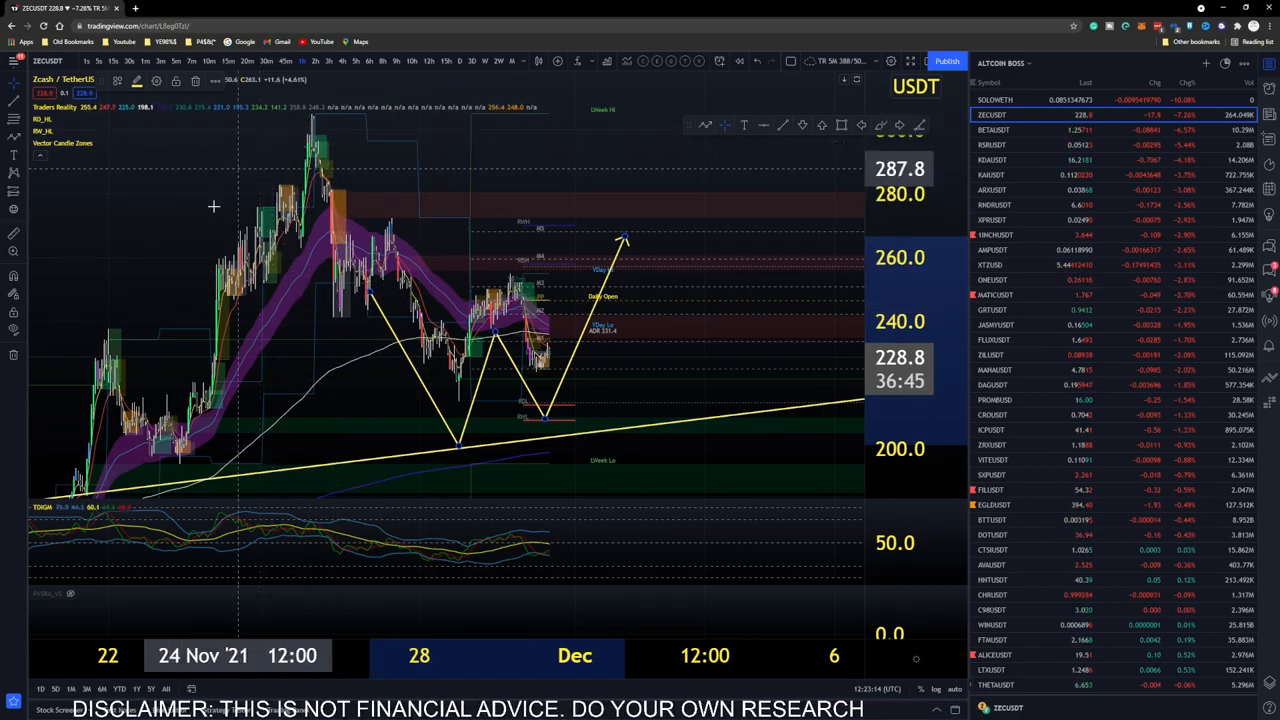
{"action": "mouse_move", "coordinate": [222, 218]}
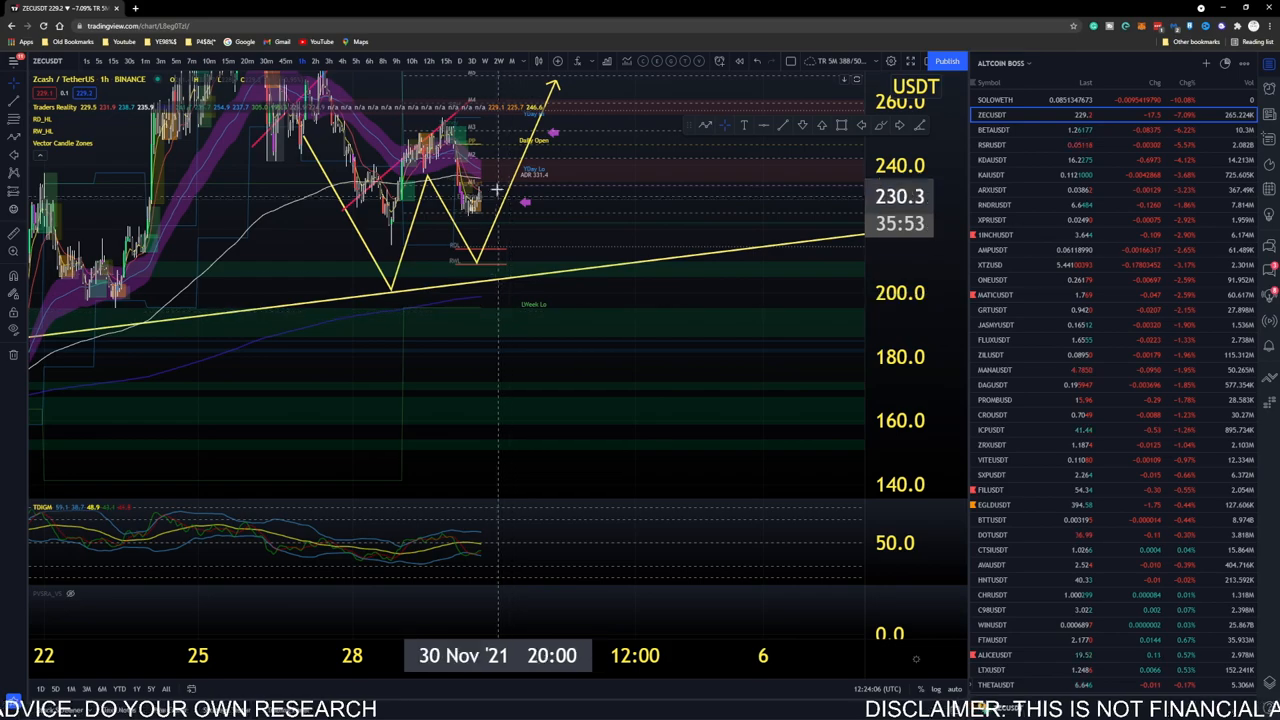
{"action": "mouse_move", "coordinate": [625, 192]}
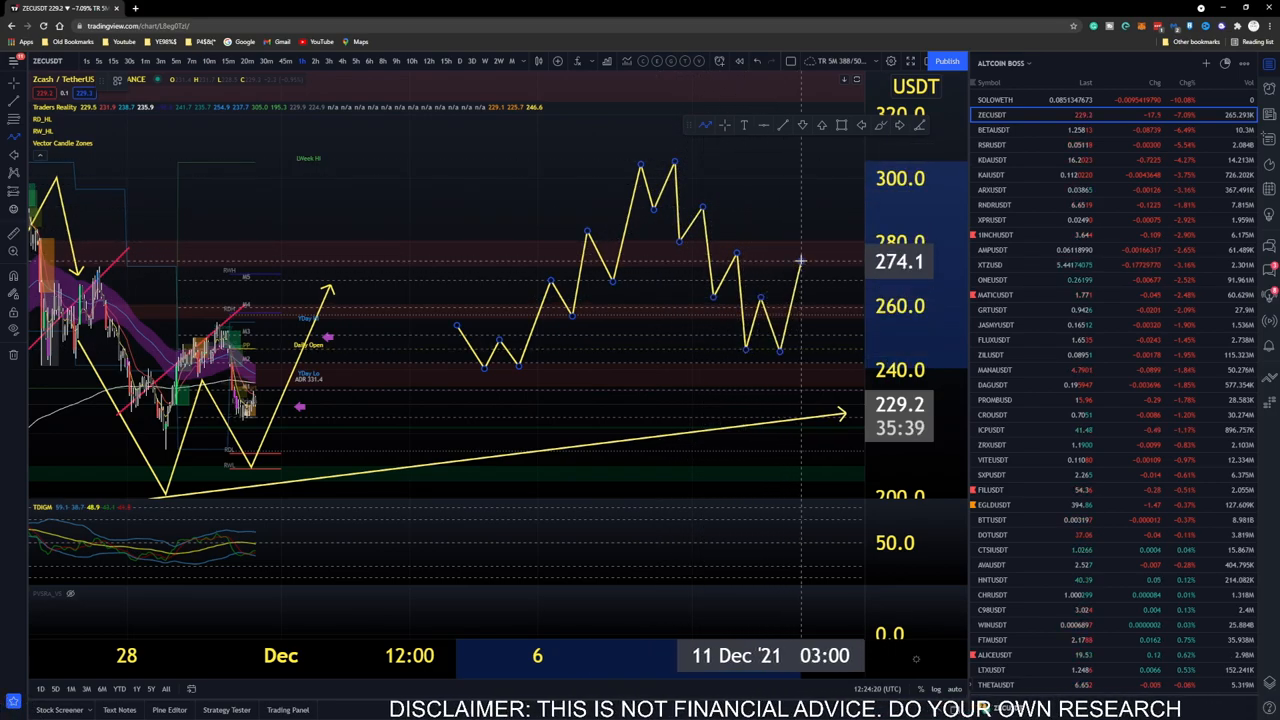
{"action": "mouse_move", "coordinate": [682, 260]}
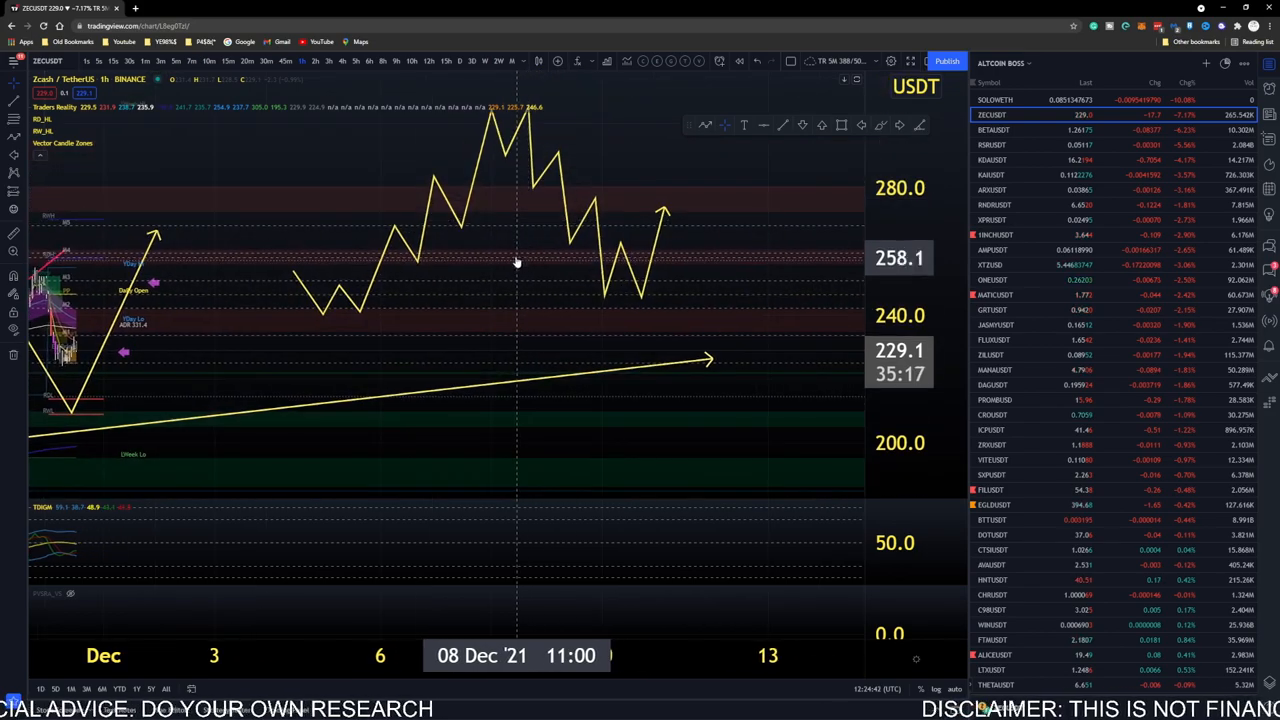
{"action": "mouse_move", "coordinate": [625, 272]}
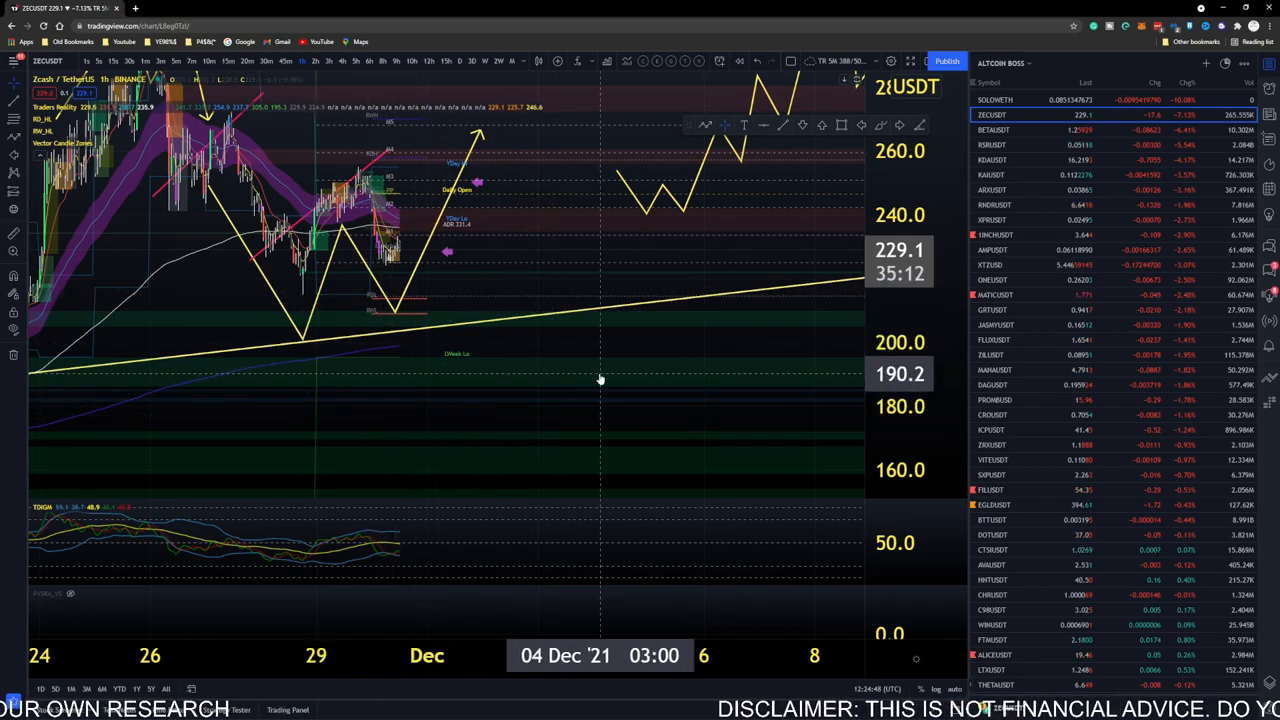
- Switch the chart to RSR/USDT from the watchlist
{"action": "left_click", "coordinate": [990, 146]}
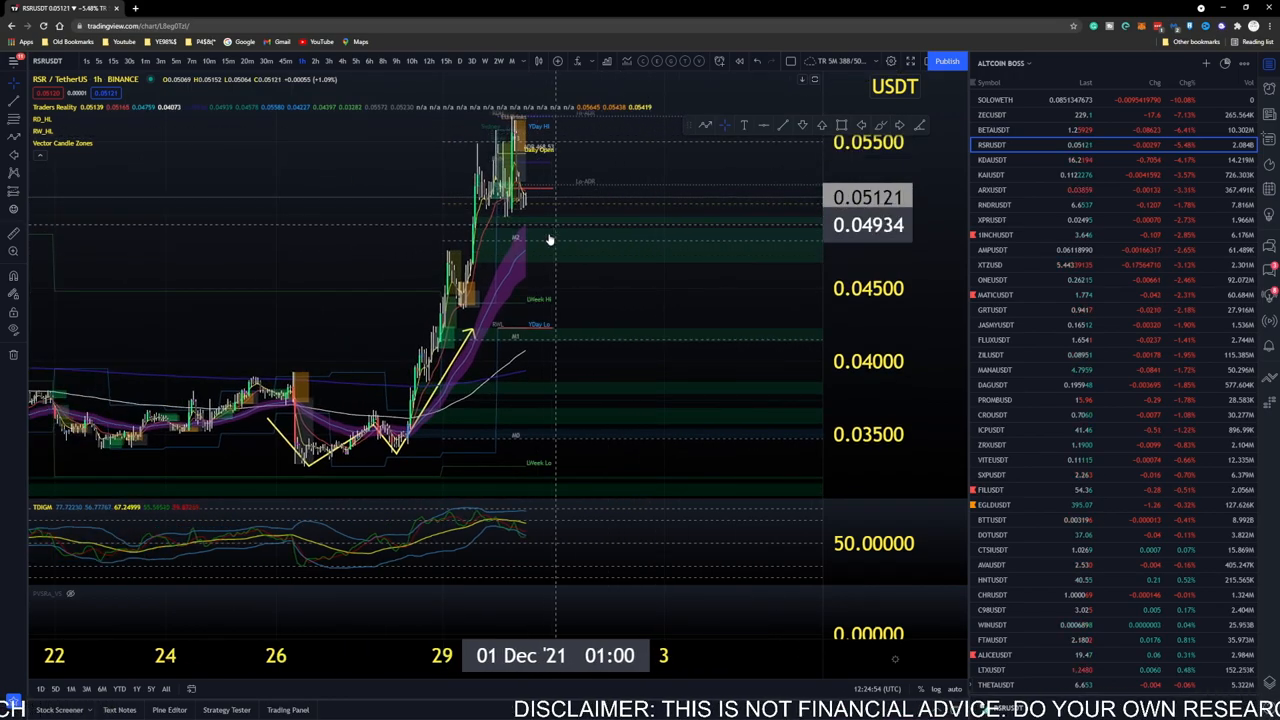
{"action": "mouse_move", "coordinate": [548, 152]}
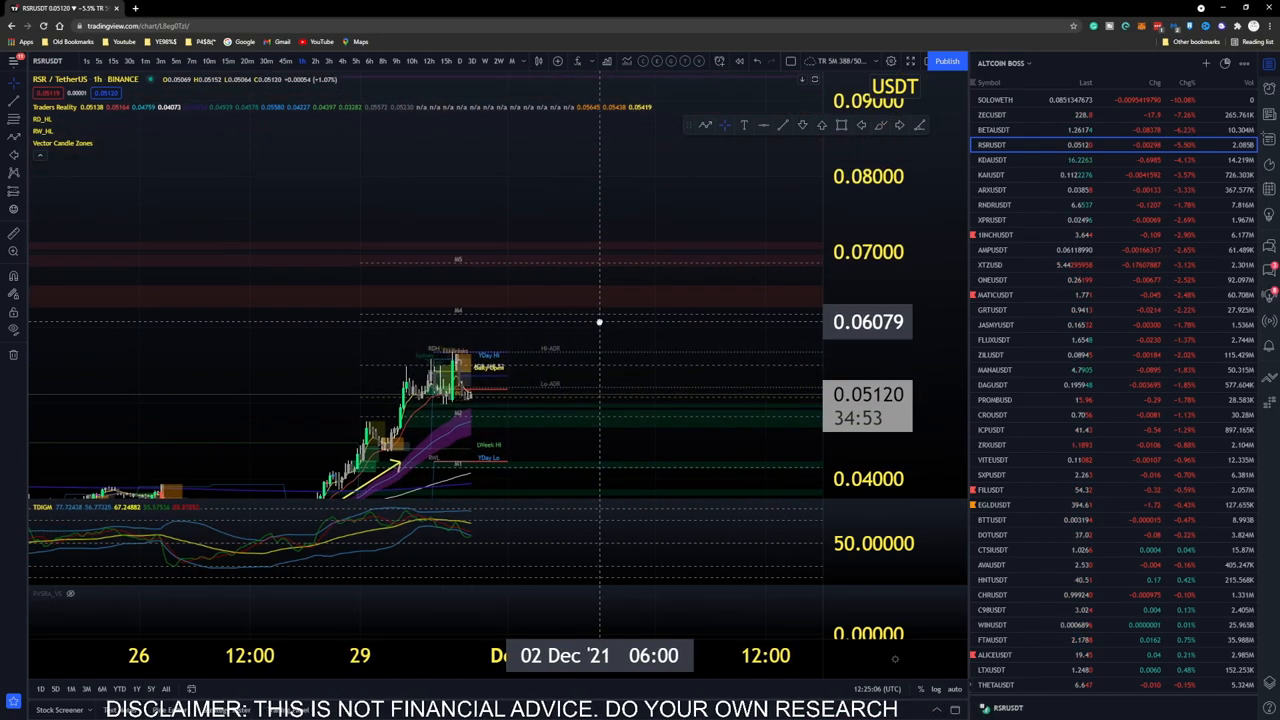
{"action": "mouse_move", "coordinate": [595, 321]}
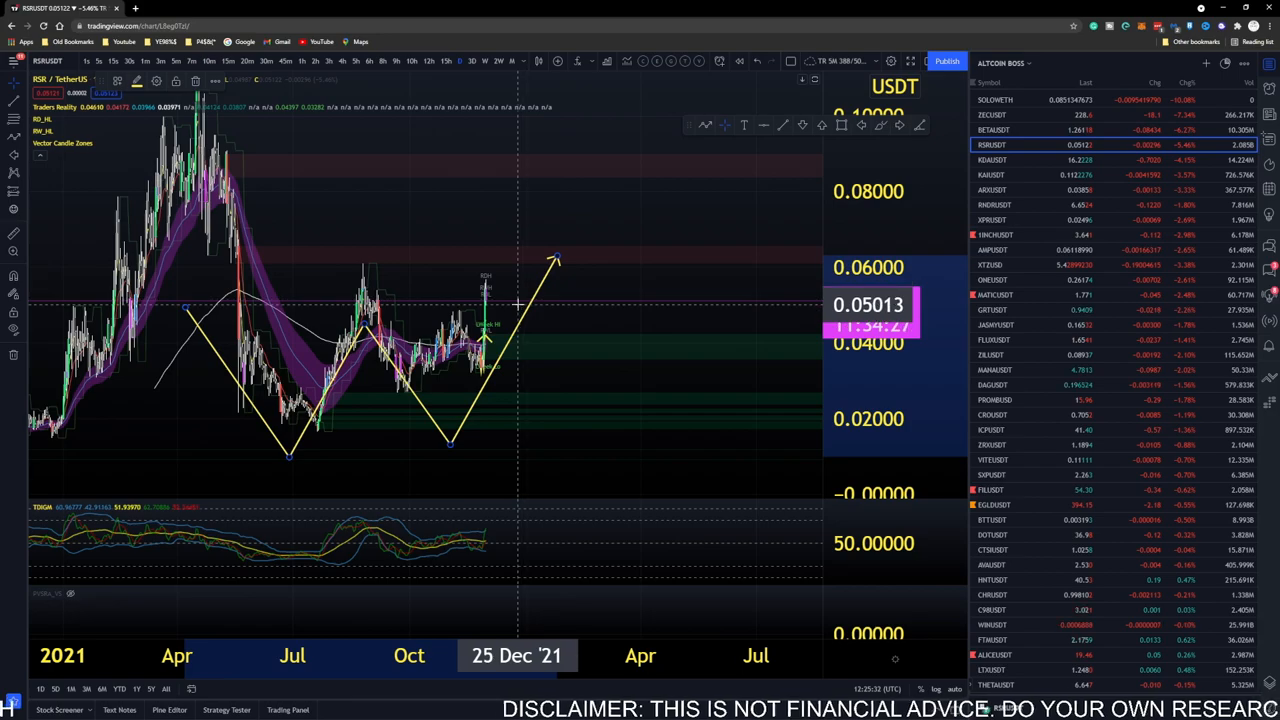
{"action": "mouse_move", "coordinate": [467, 267]}
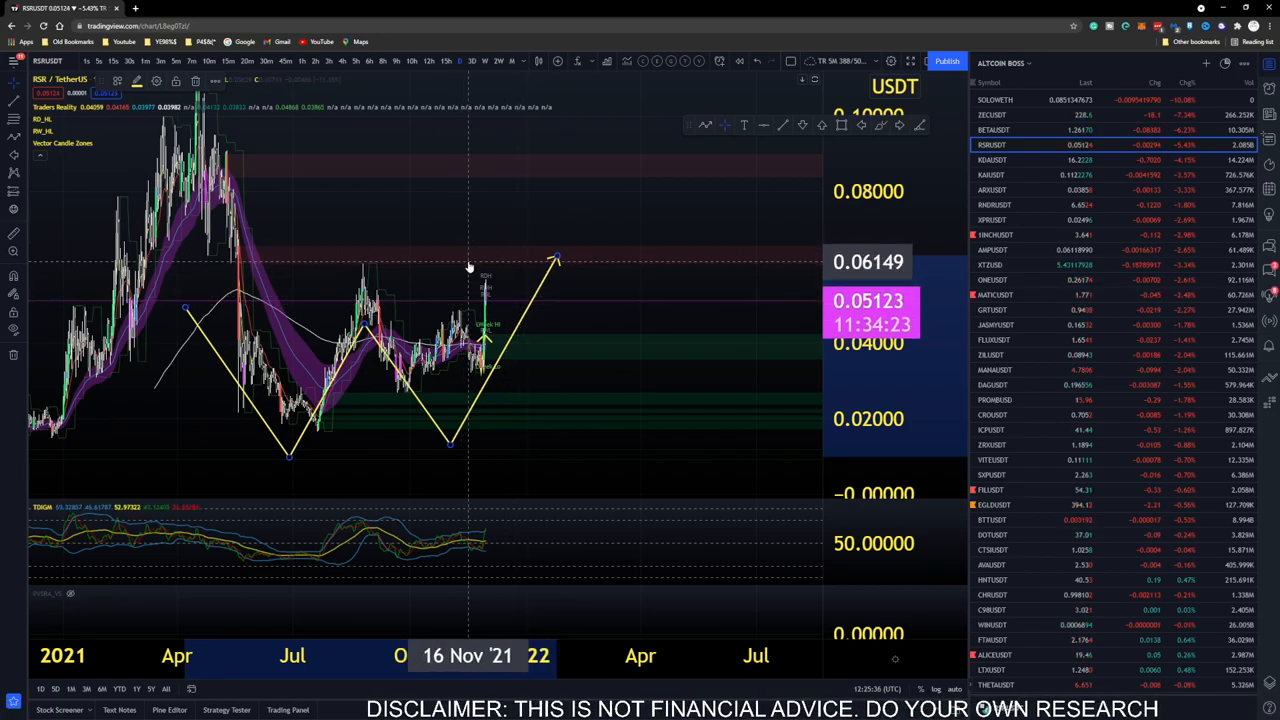
{"action": "mouse_move", "coordinate": [455, 268]}
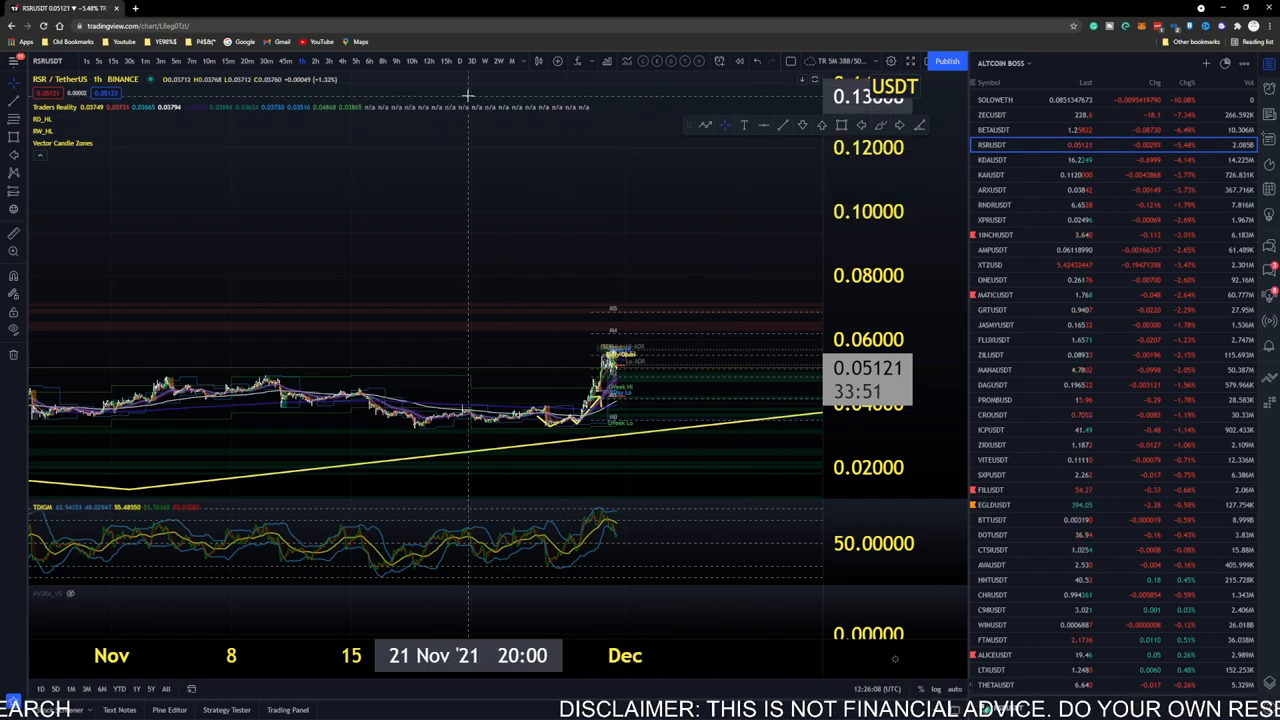
- Open the KDA/USDT chart and sketch a yellow W path with an upward arrow toward 18
{"action": "left_click", "coordinate": [994, 160]}
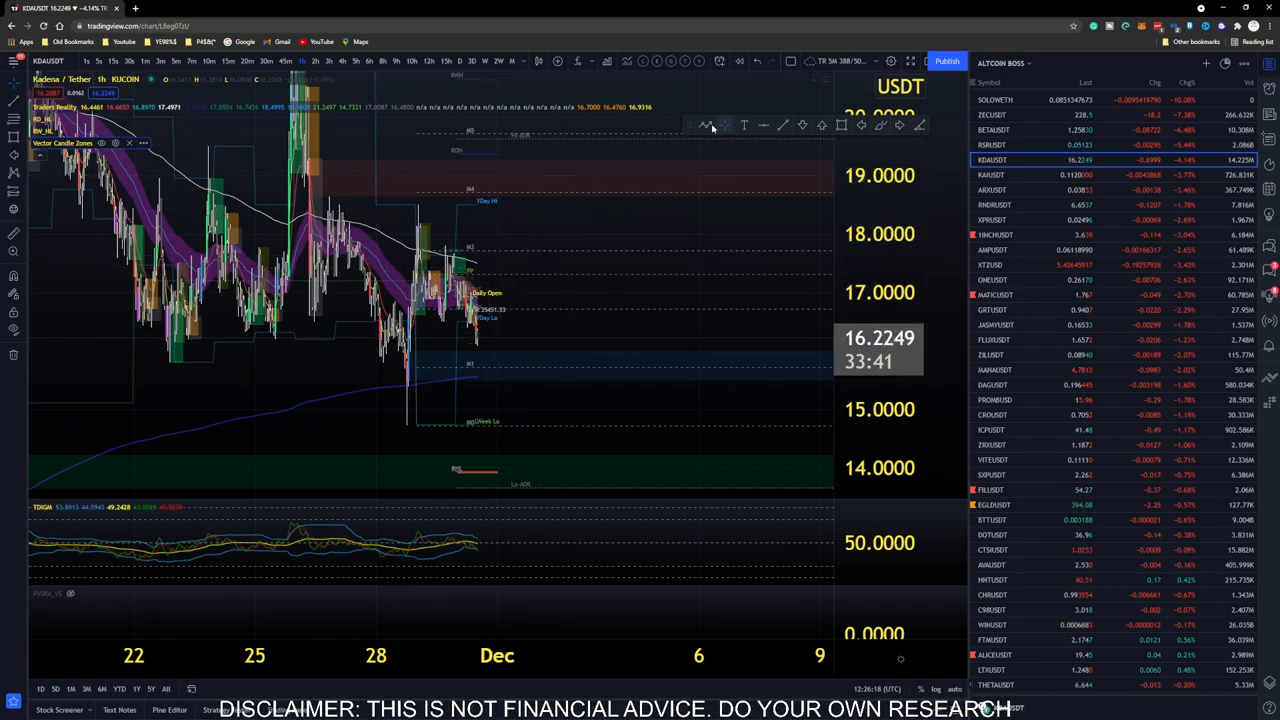
{"action": "left_click_drag", "start_coordinate": [345, 280], "coordinate": [410, 440]}
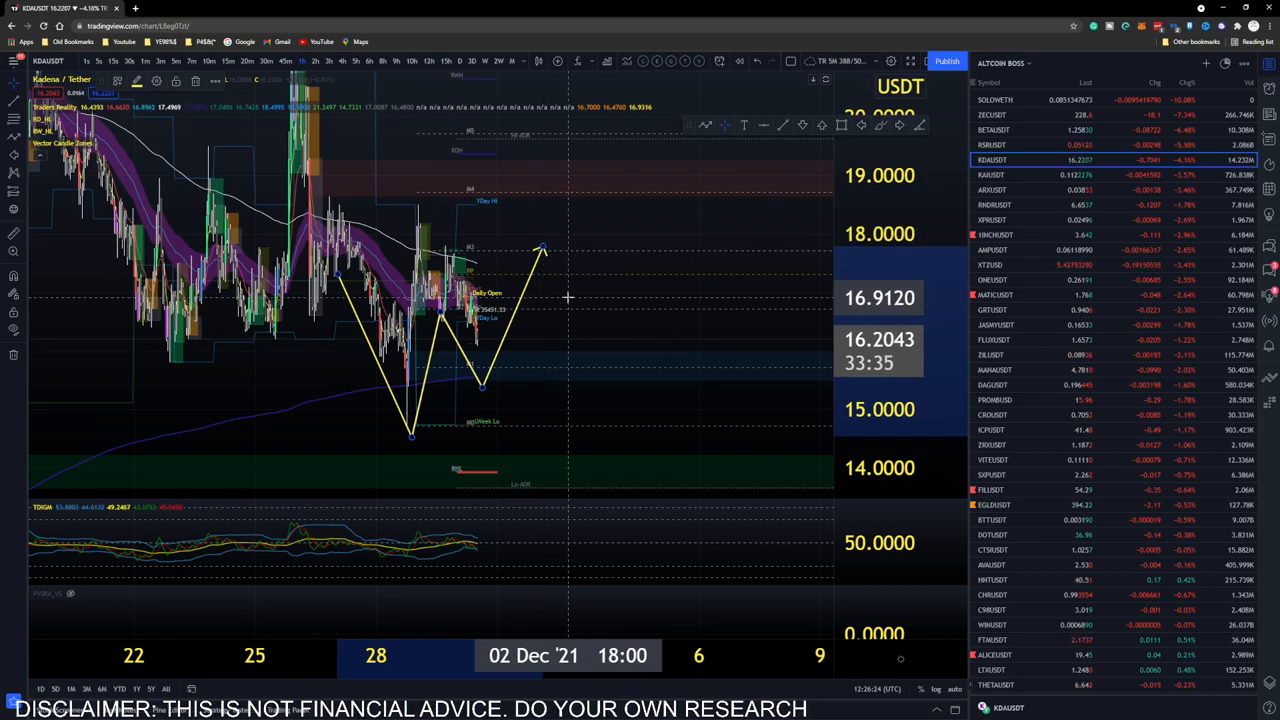
{"action": "mouse_move", "coordinate": [618, 281]}
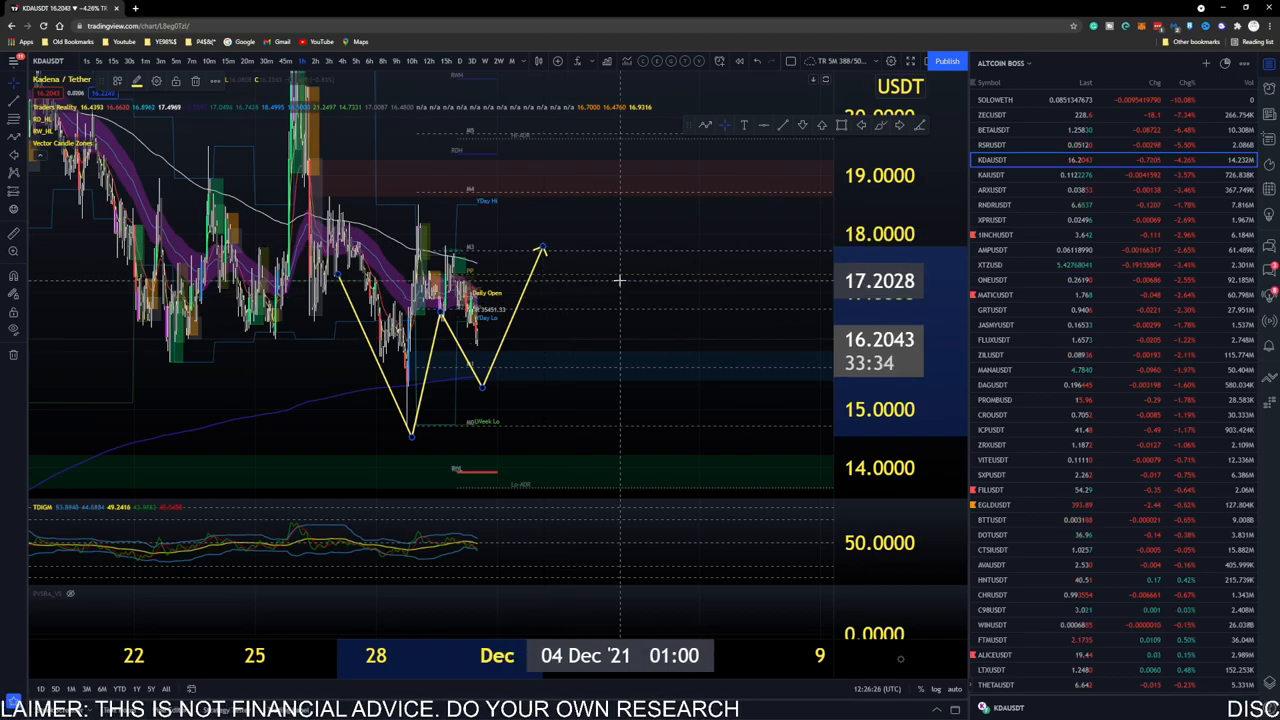
{"action": "mouse_move", "coordinate": [488, 325]}
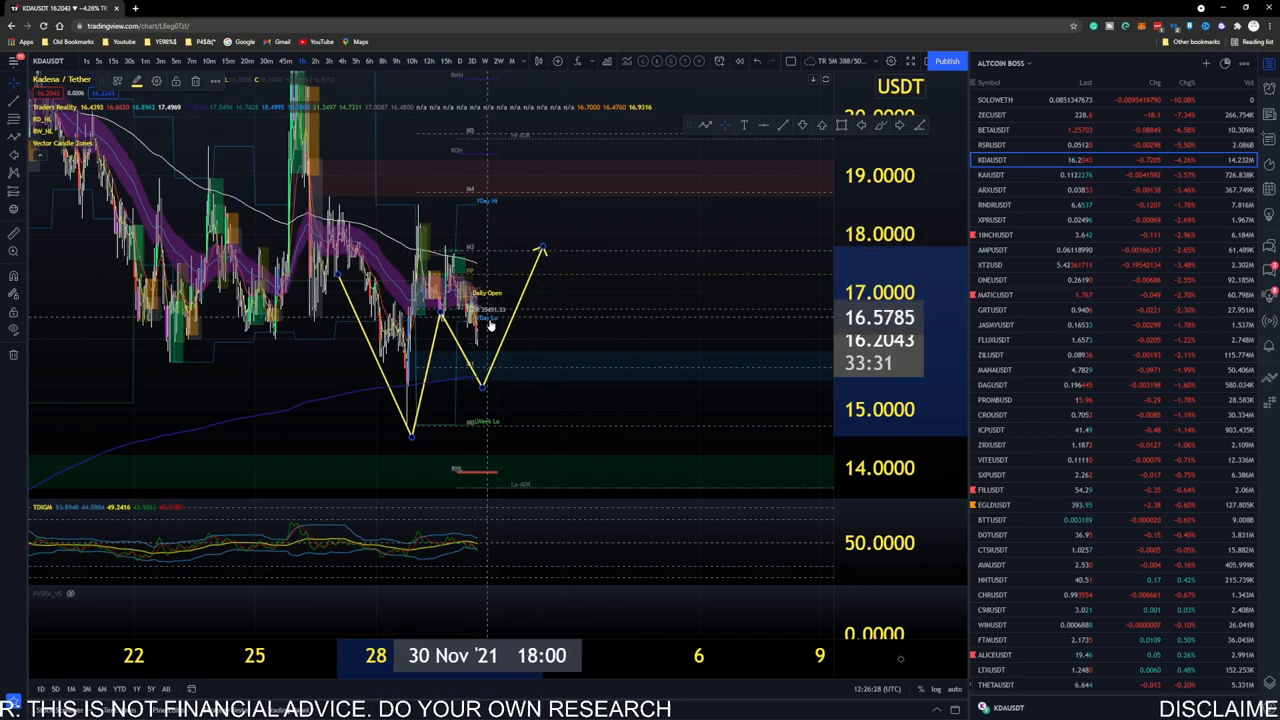
{"action": "mouse_move", "coordinate": [460, 262]}
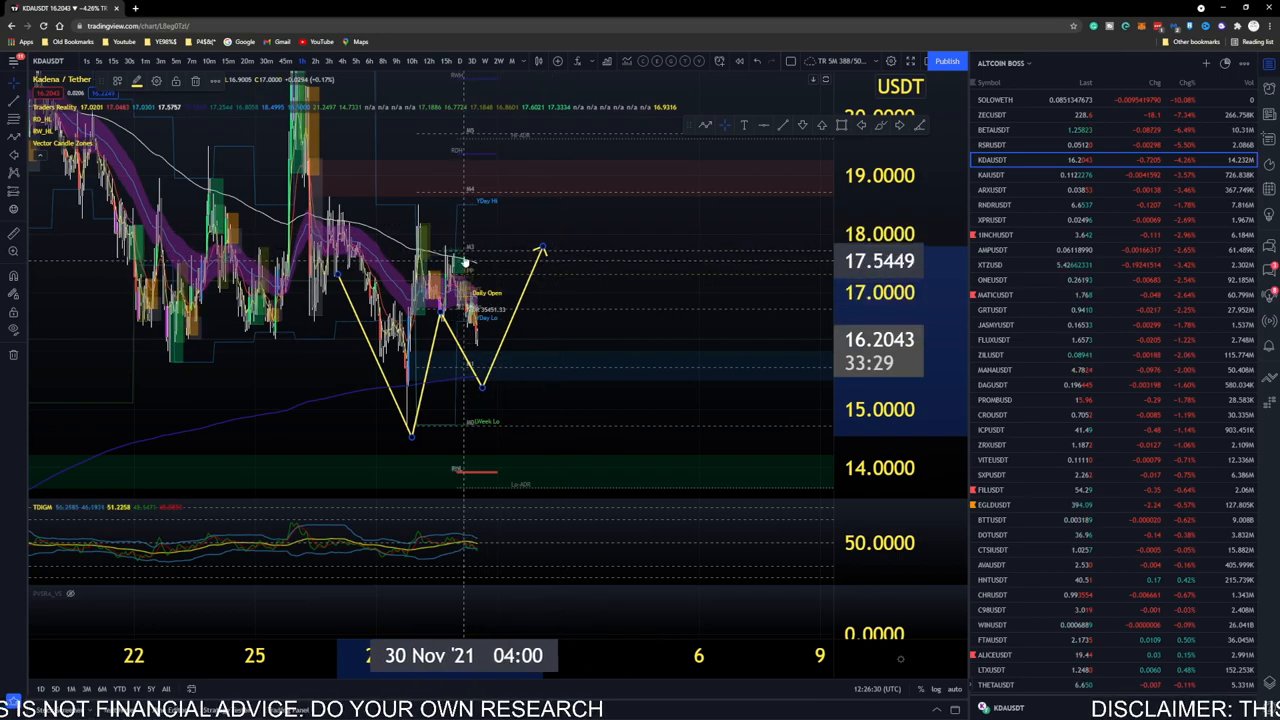
{"action": "mouse_move", "coordinate": [486, 337]}
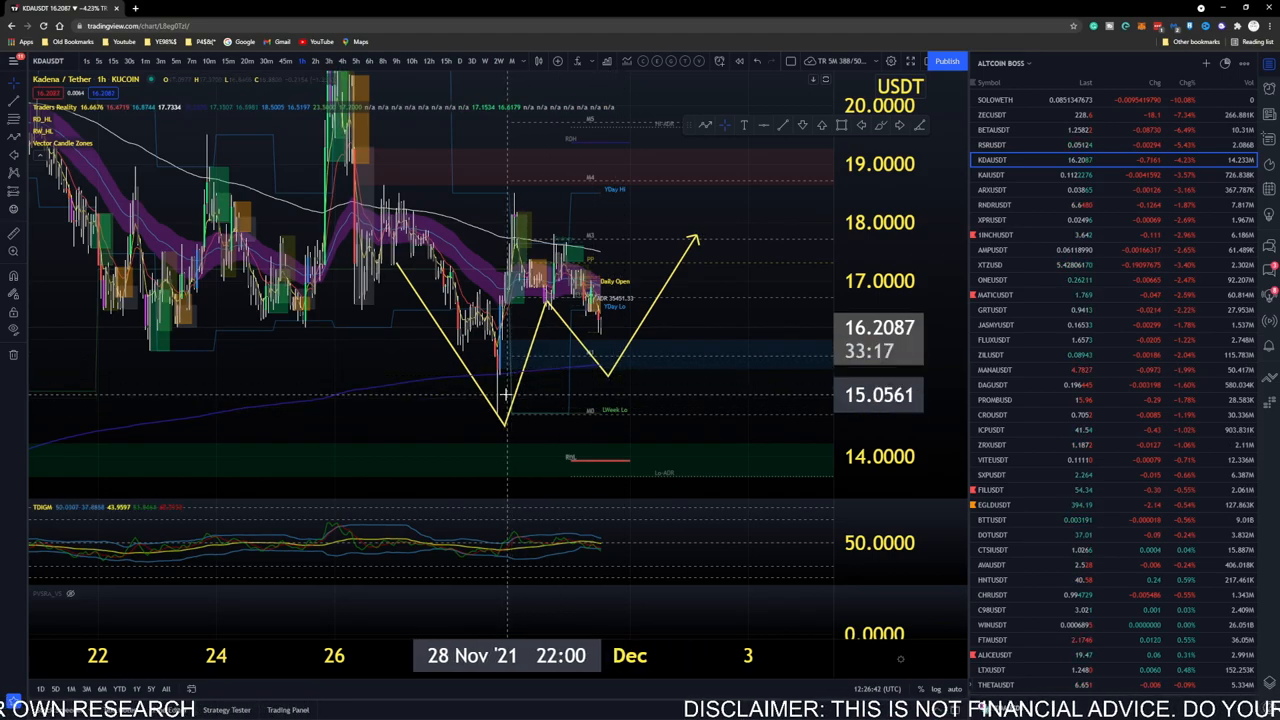
{"action": "mouse_move", "coordinate": [582, 417]}
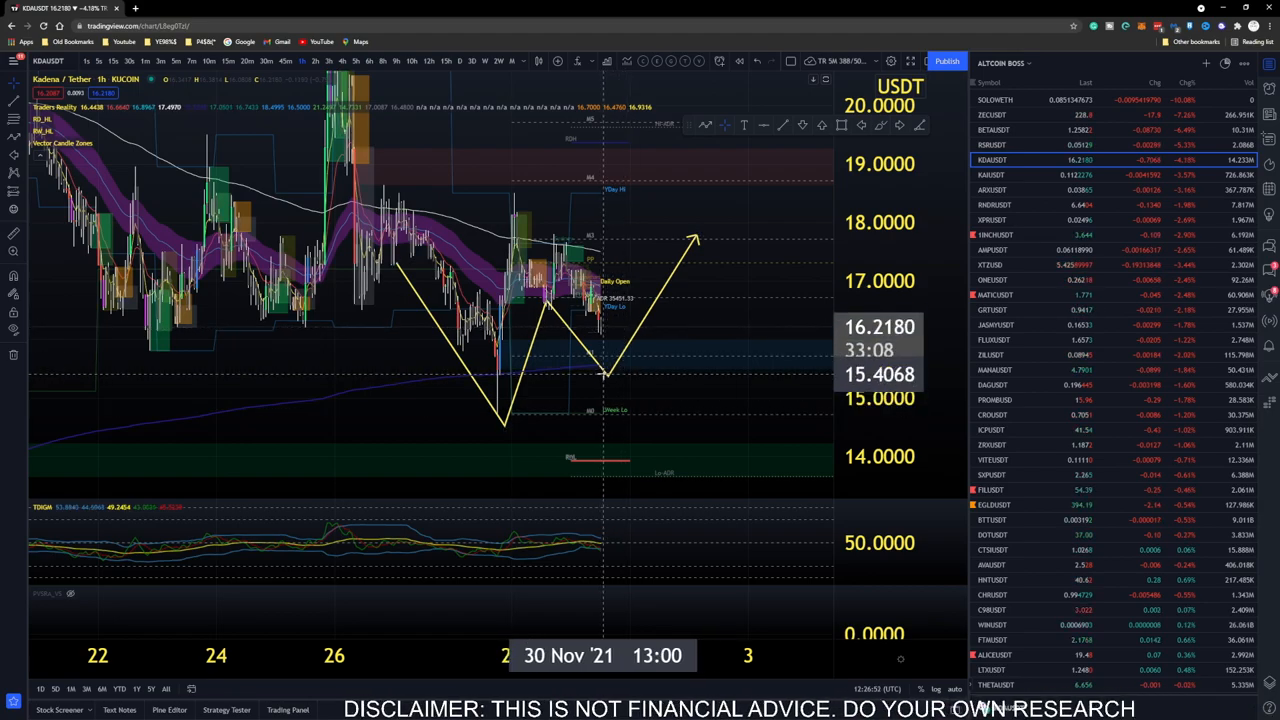
{"action": "mouse_move", "coordinate": [618, 370]}
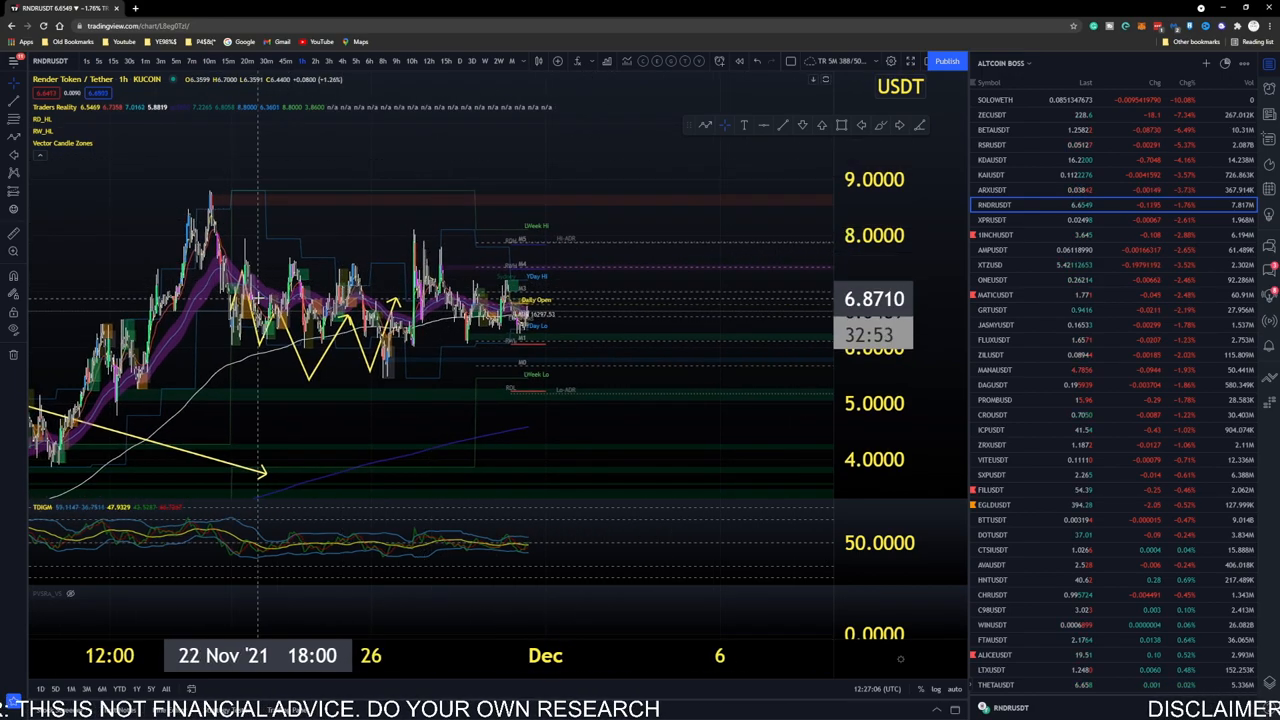
{"action": "mouse_move", "coordinate": [540, 285]}
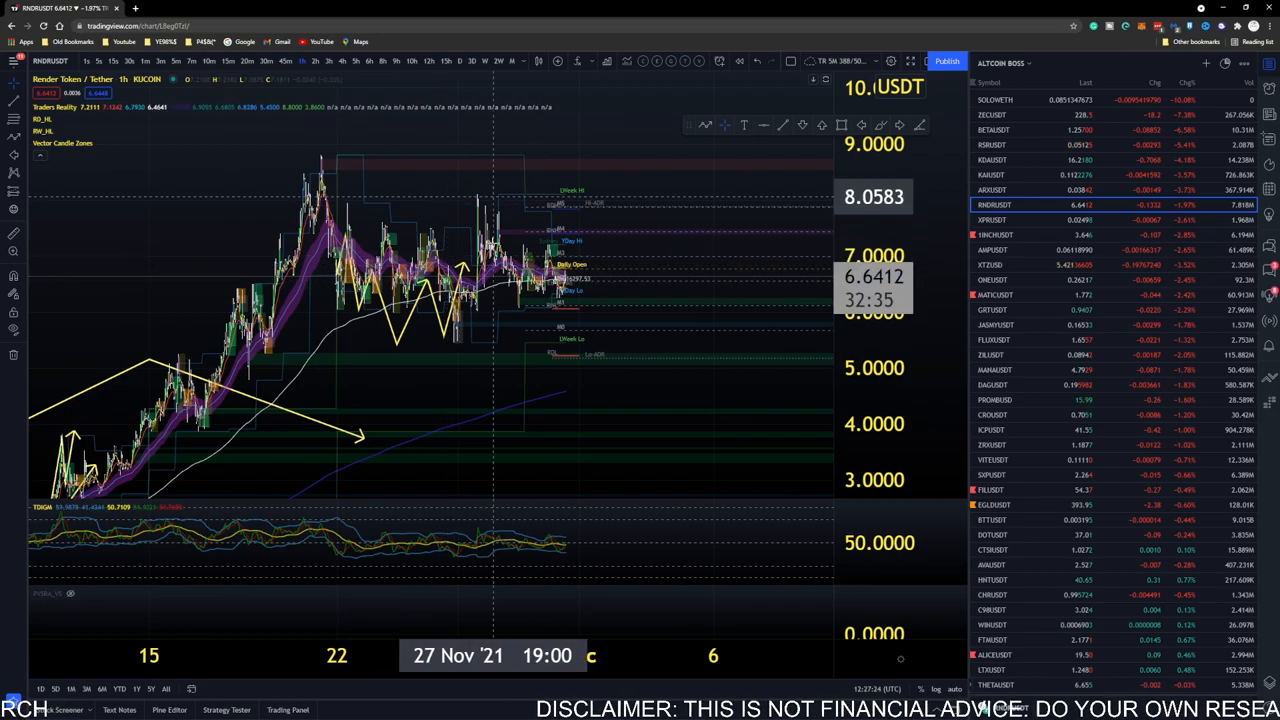
{"action": "mouse_move", "coordinate": [411, 315]}
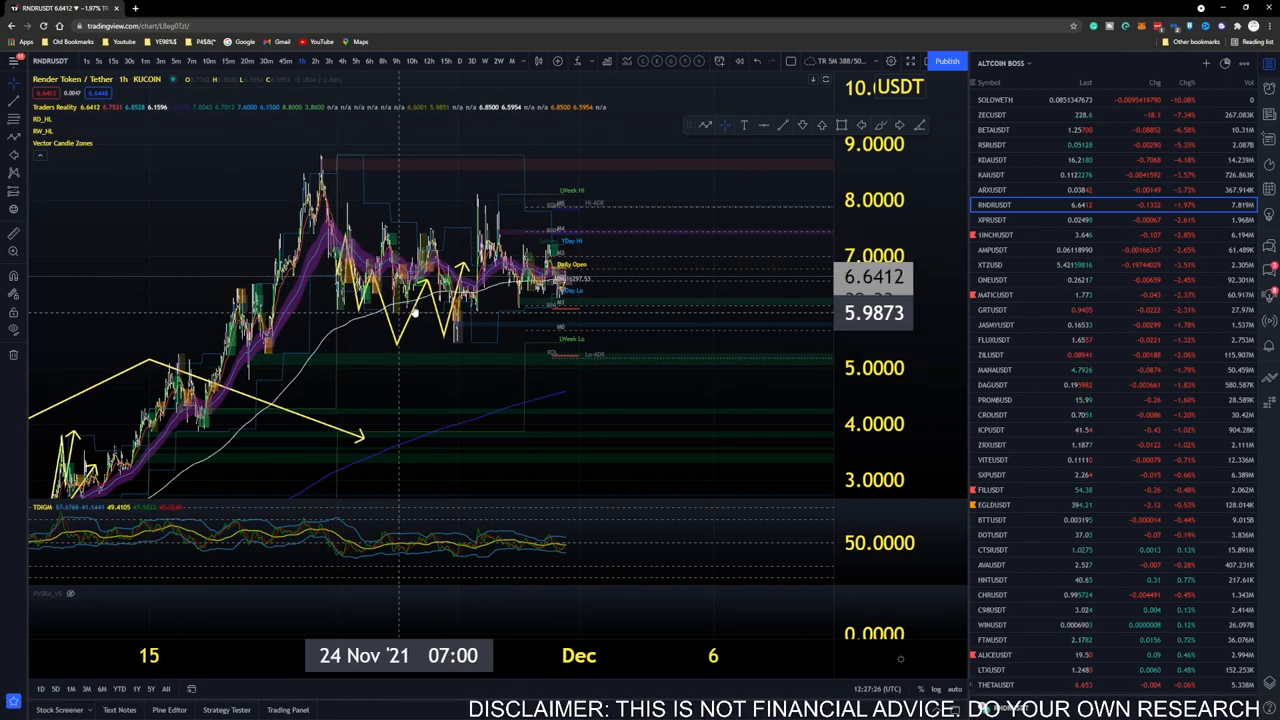
{"action": "mouse_move", "coordinate": [510, 287]}
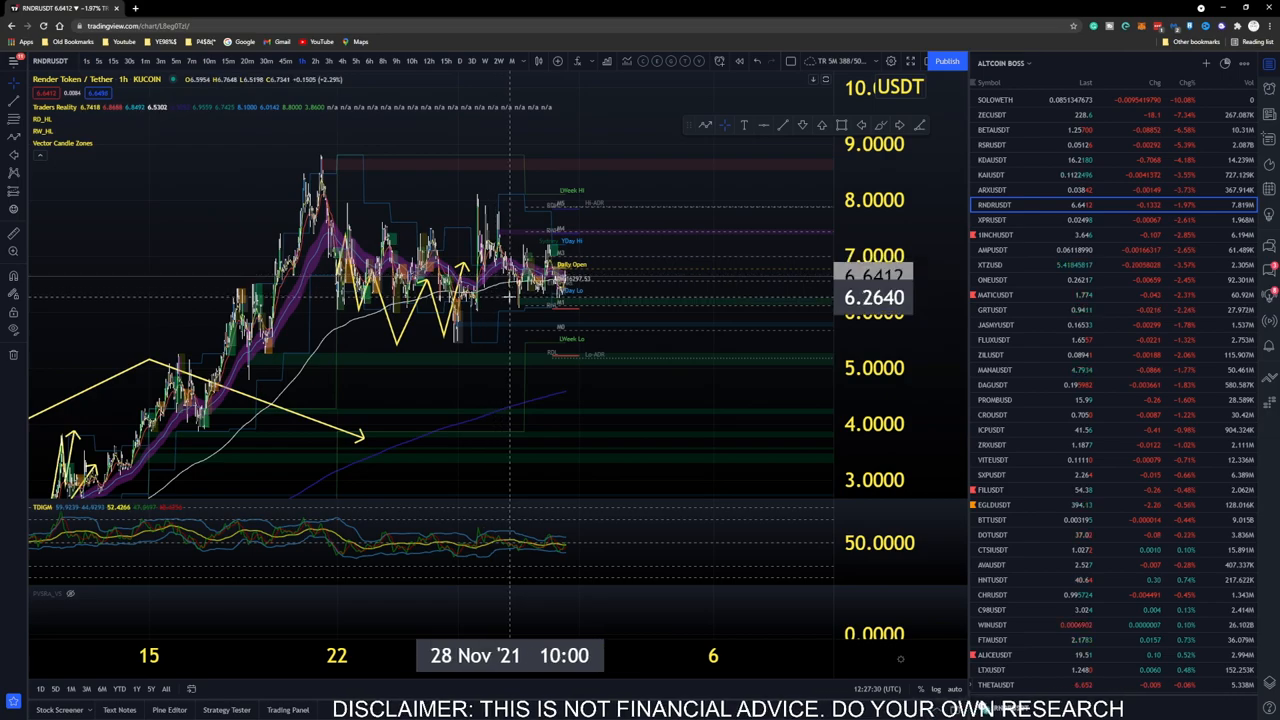
{"action": "mouse_move", "coordinate": [480, 245]}
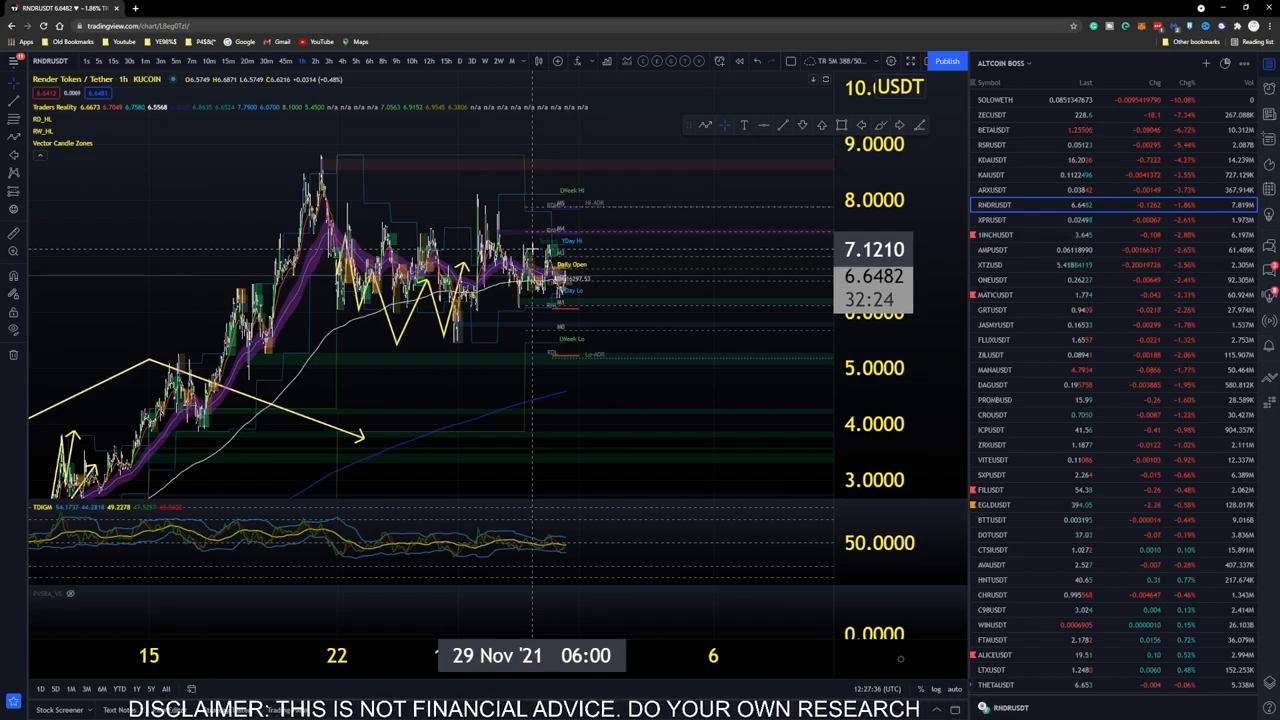
{"action": "mouse_move", "coordinate": [415, 211]}
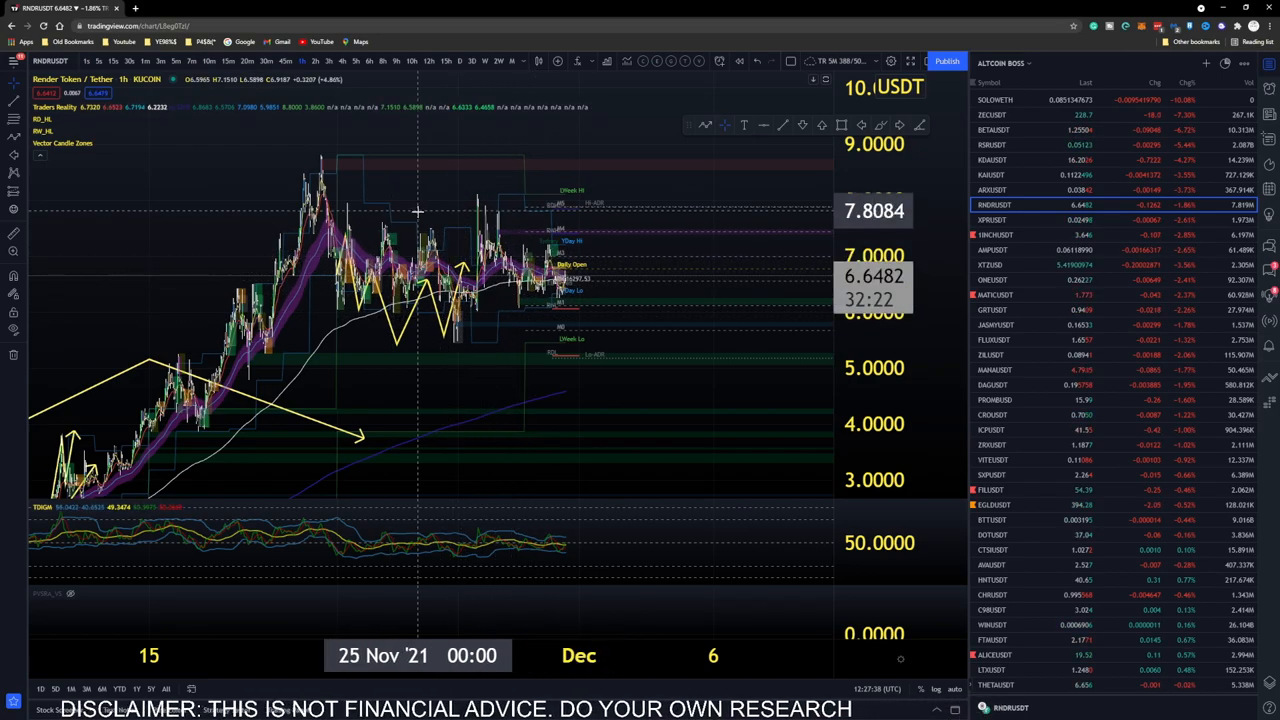
{"action": "mouse_move", "coordinate": [508, 295]}
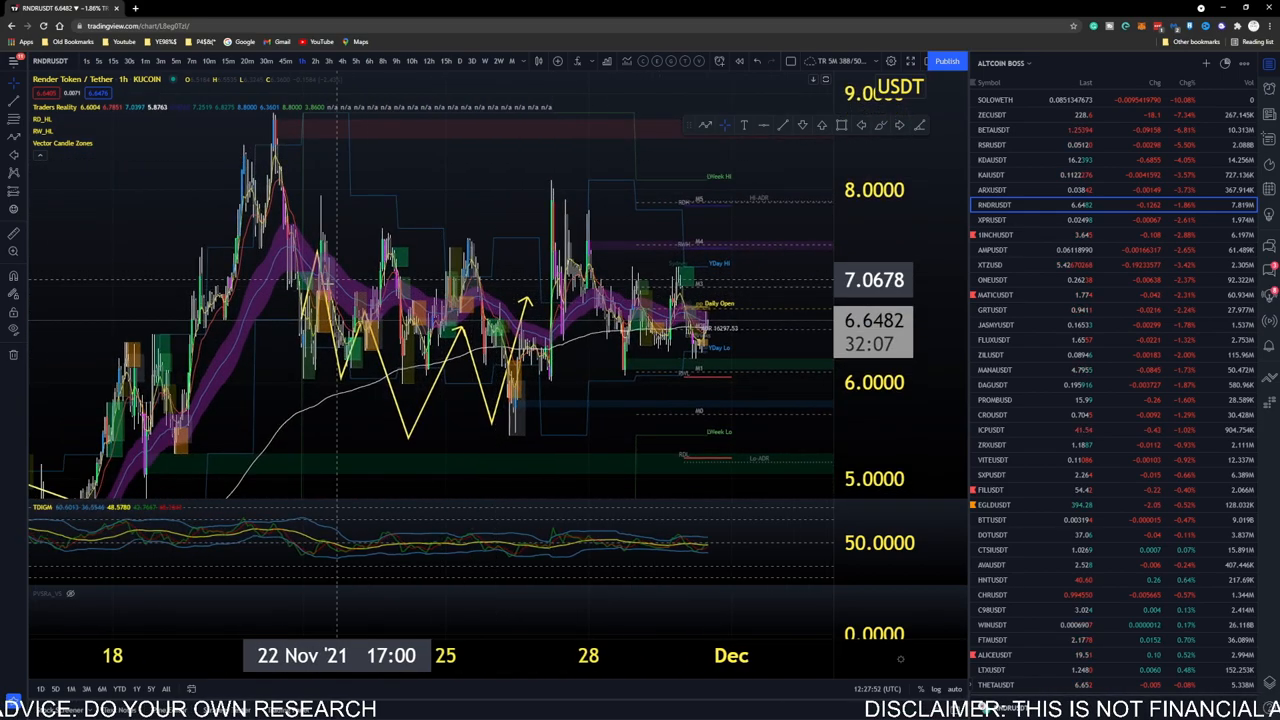
{"action": "mouse_move", "coordinate": [340, 337]}
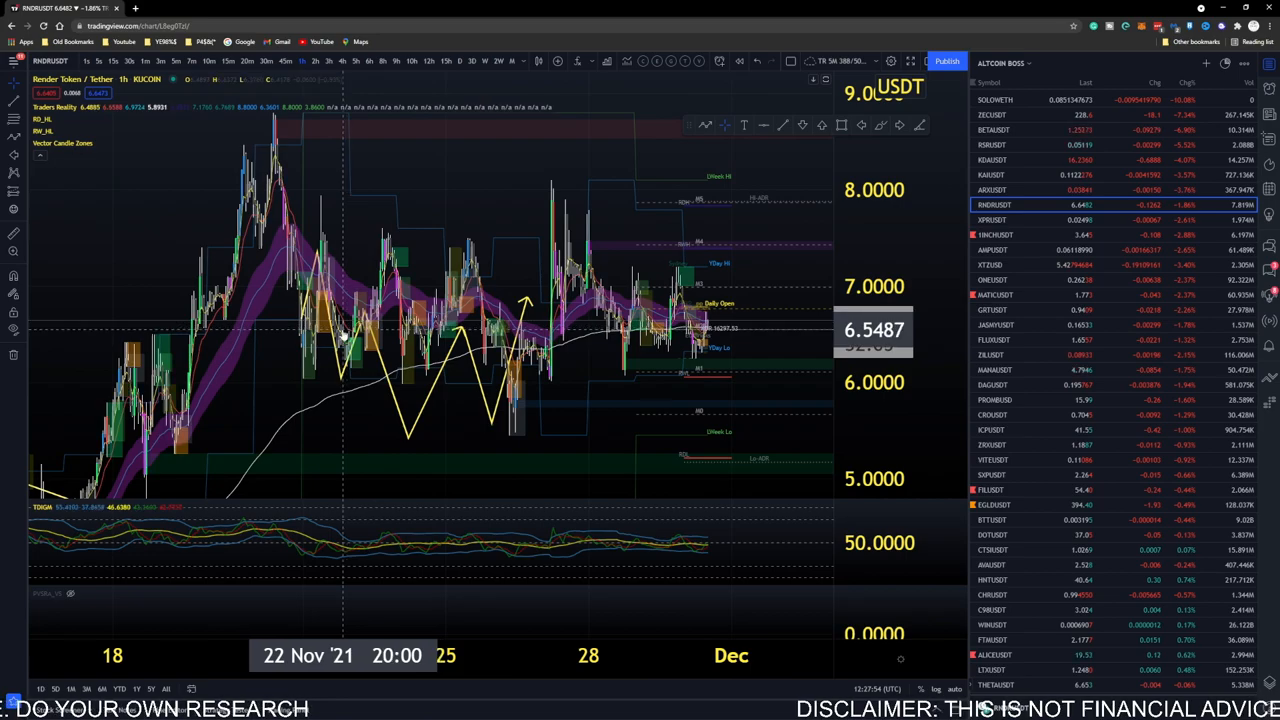
{"action": "mouse_move", "coordinate": [650, 355]}
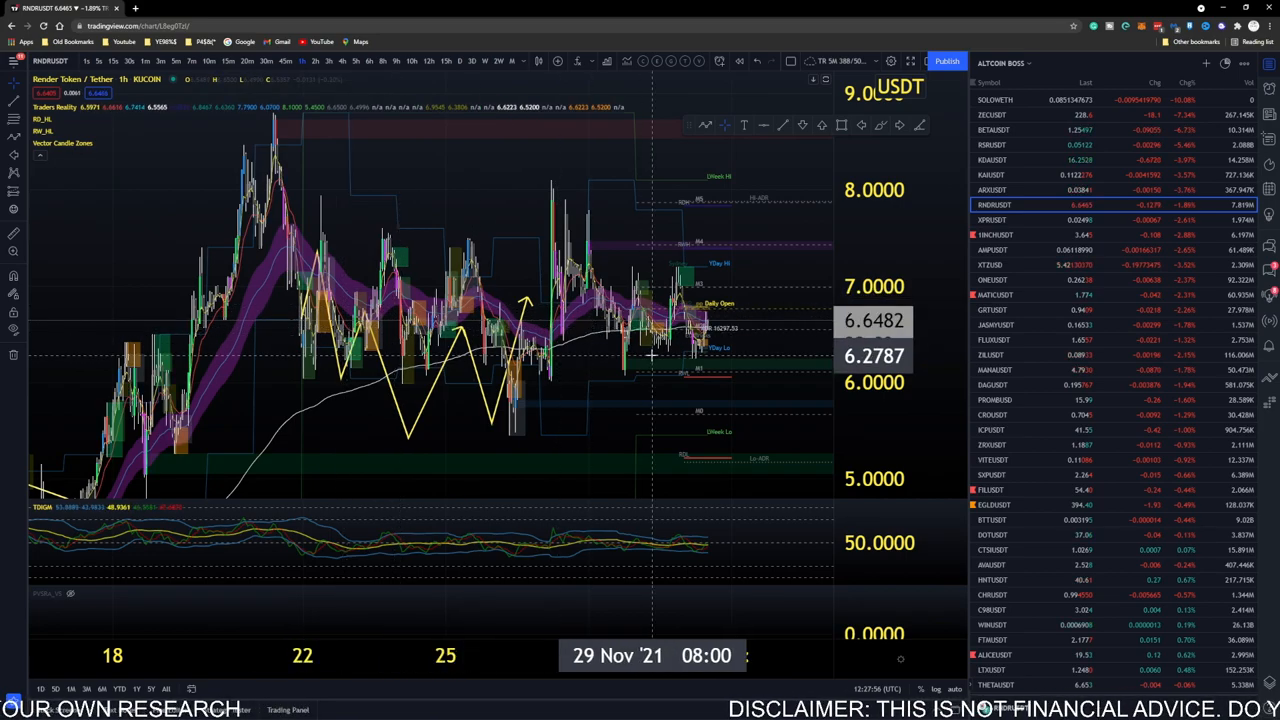
{"action": "mouse_move", "coordinate": [606, 358]}
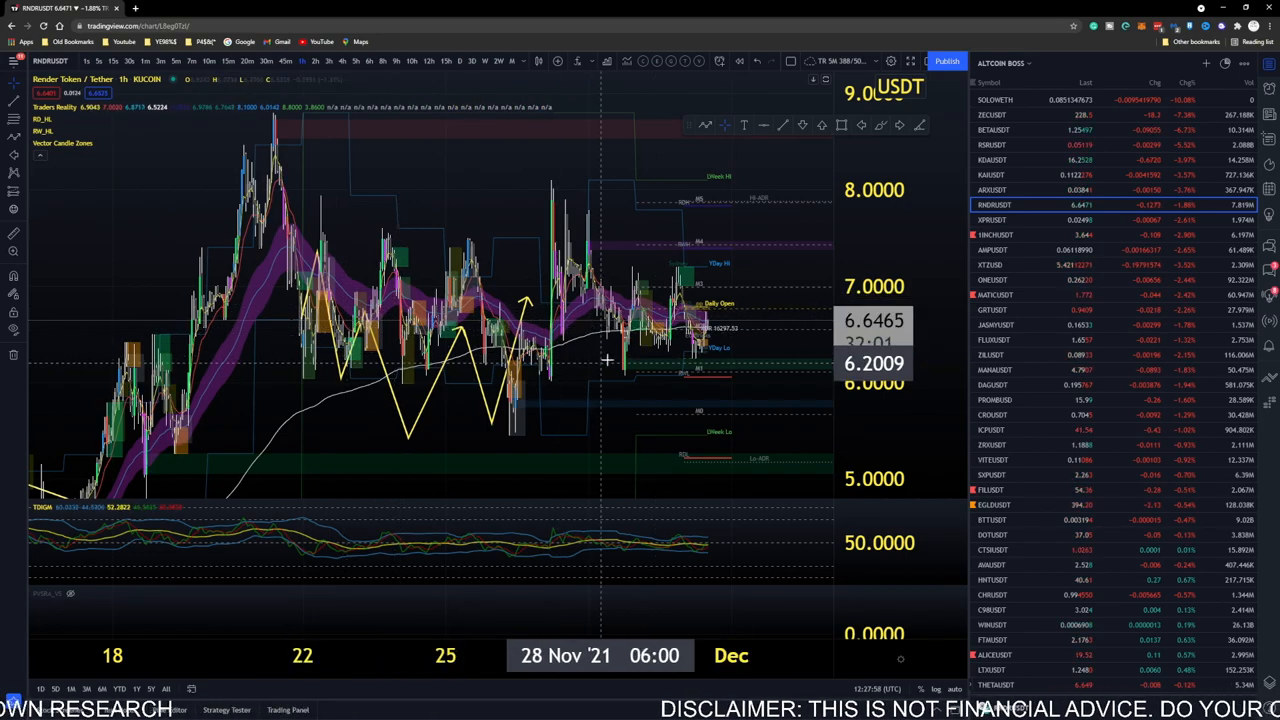
{"action": "mouse_move", "coordinate": [383, 298]}
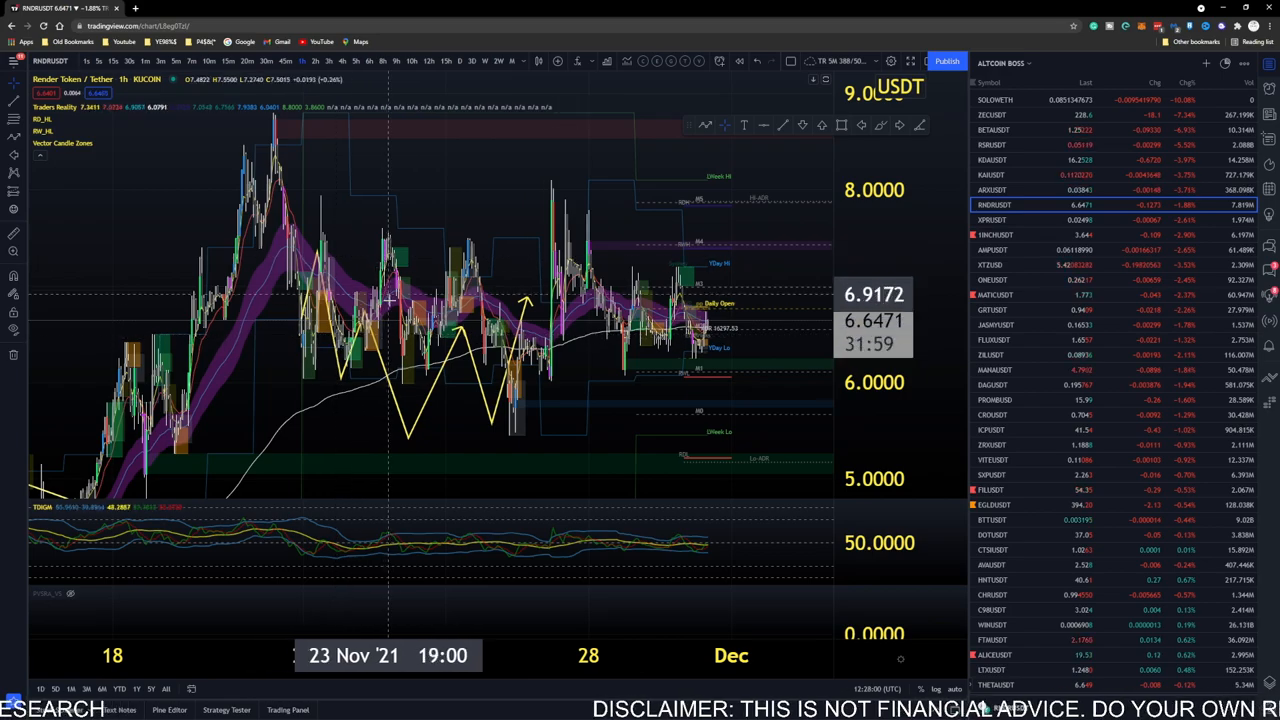
{"action": "mouse_move", "coordinate": [475, 300]}
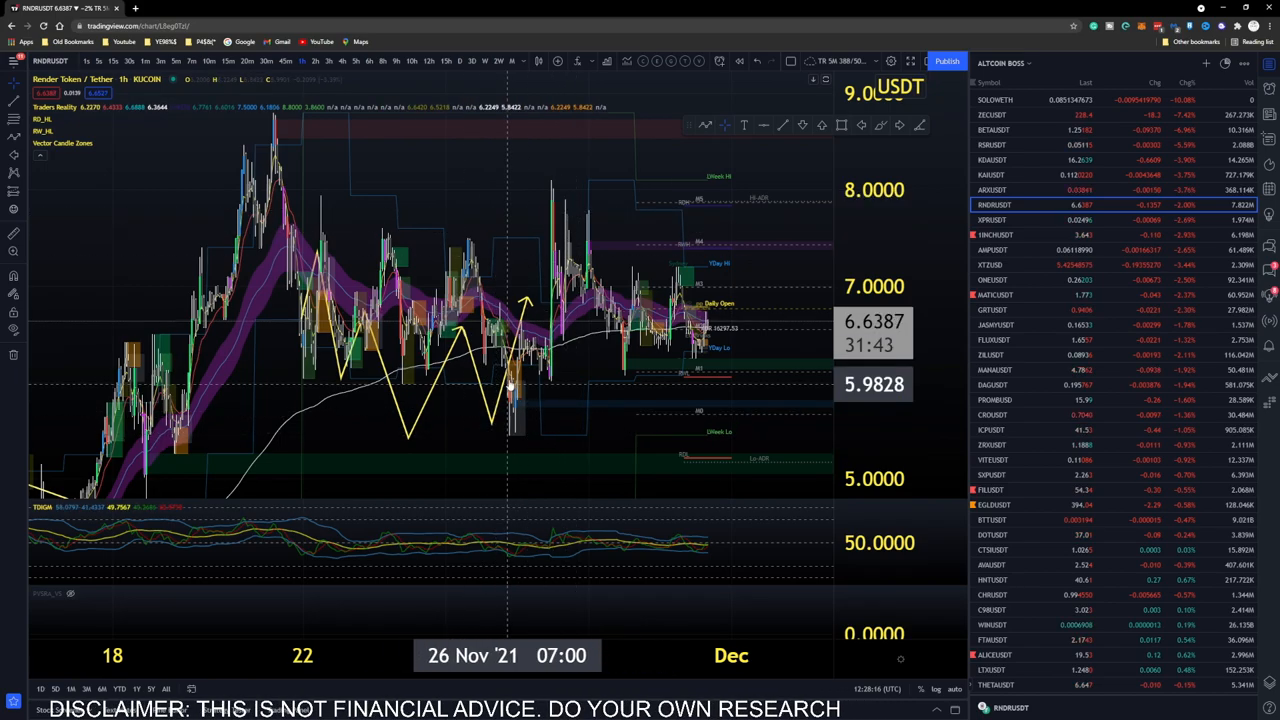
{"action": "mouse_move", "coordinate": [552, 230]}
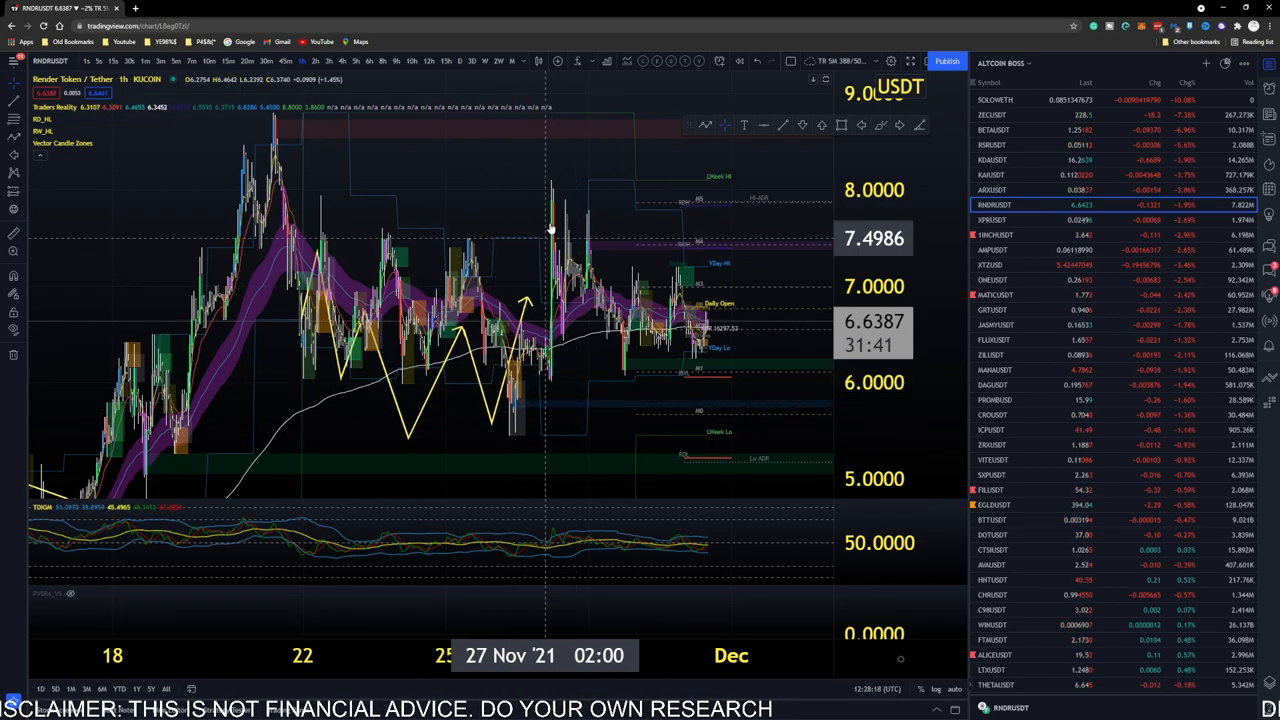
{"action": "mouse_move", "coordinate": [567, 417]}
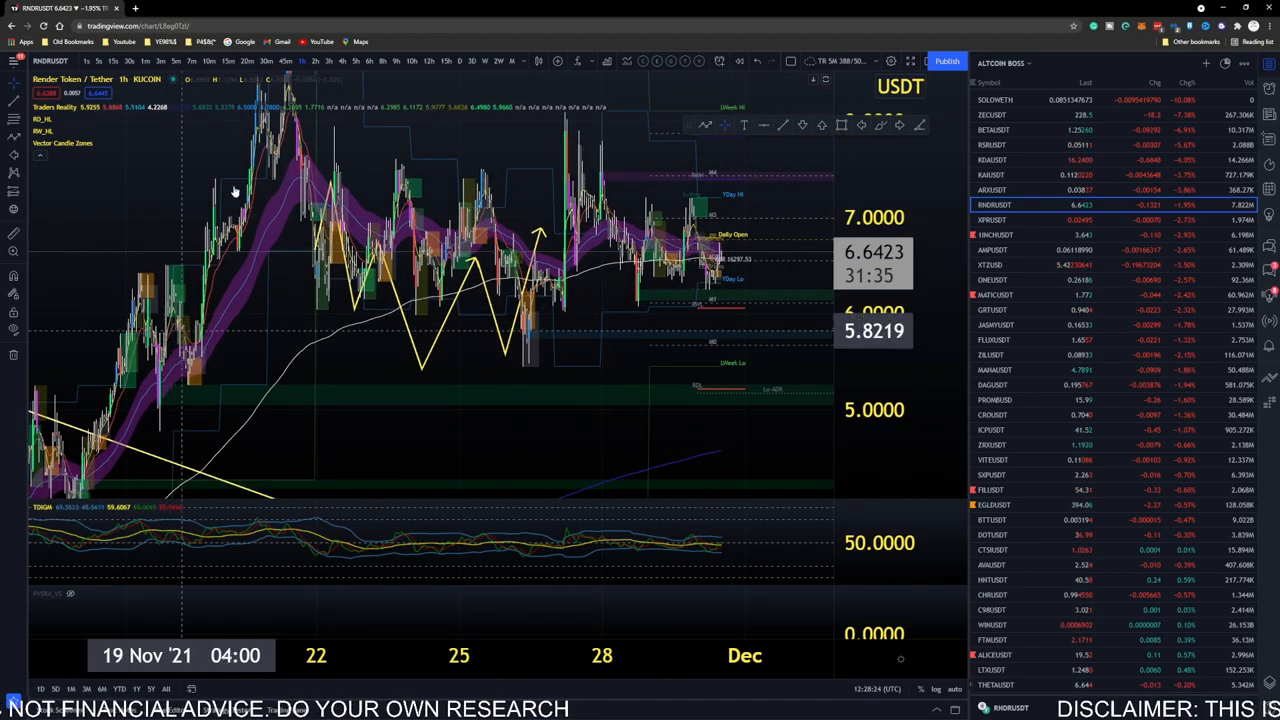
{"action": "mouse_move", "coordinate": [247, 200]}
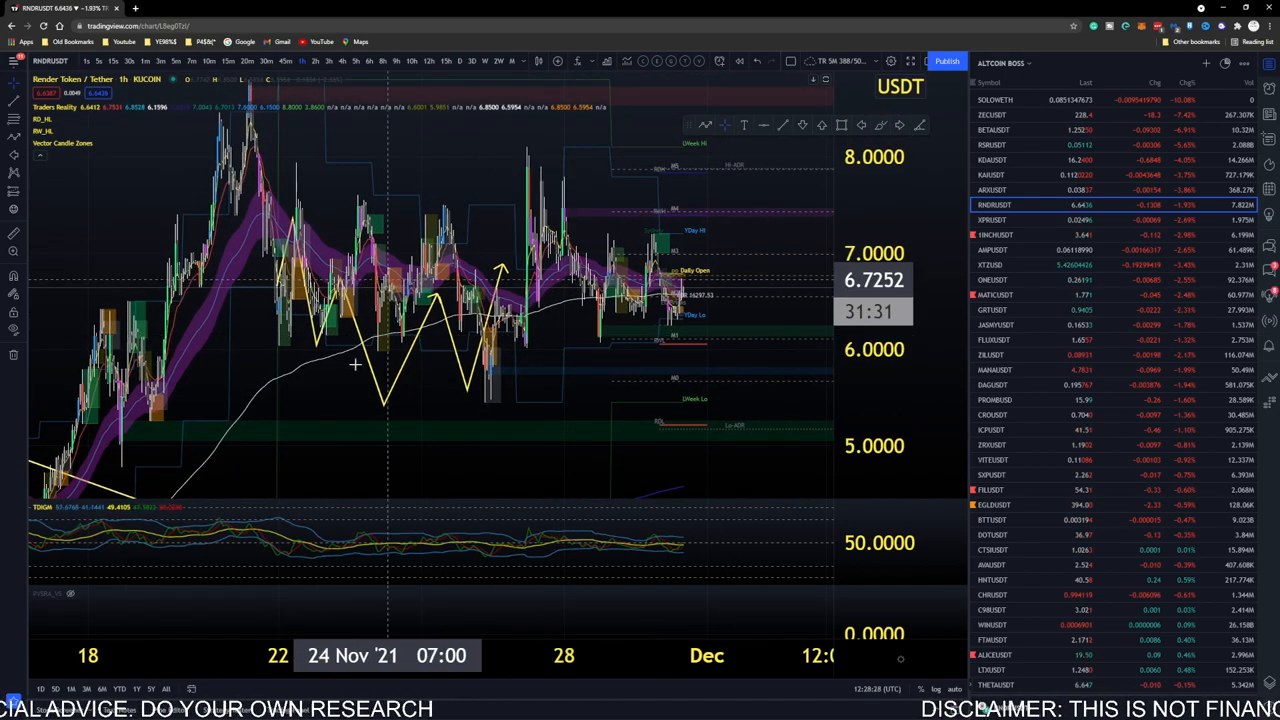
{"action": "mouse_move", "coordinate": [508, 352]}
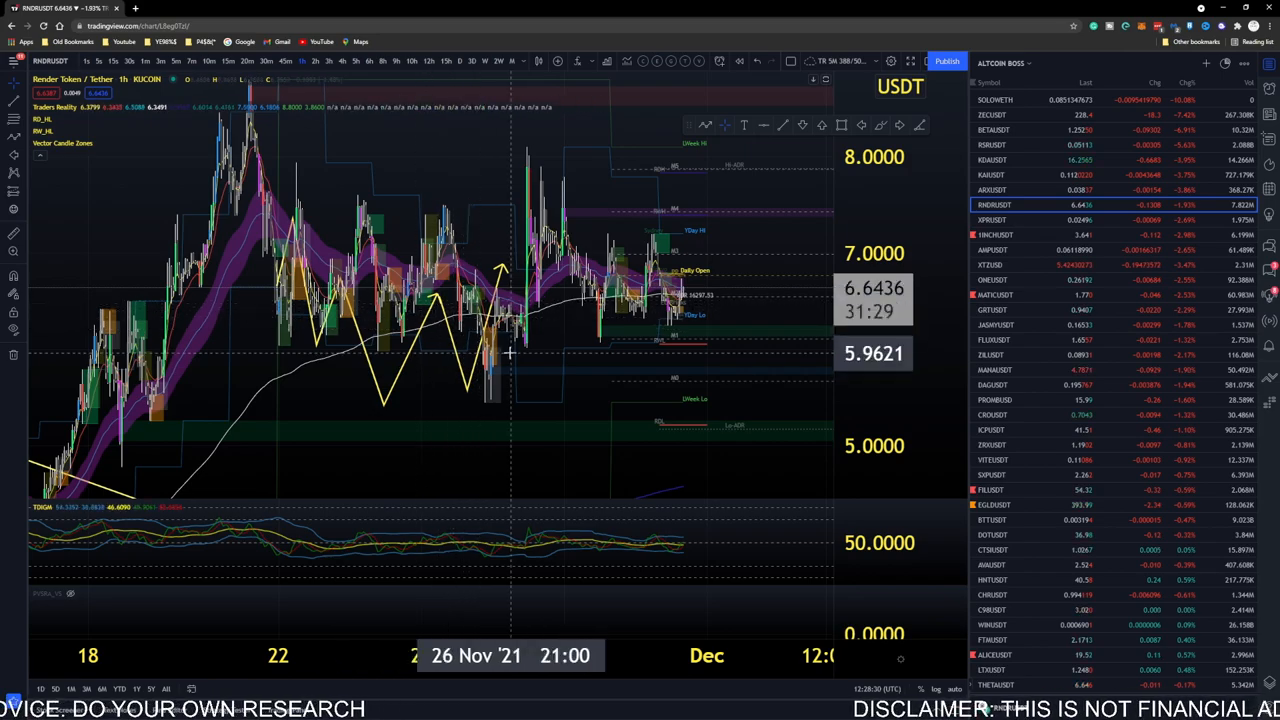
{"action": "mouse_move", "coordinate": [500, 381]}
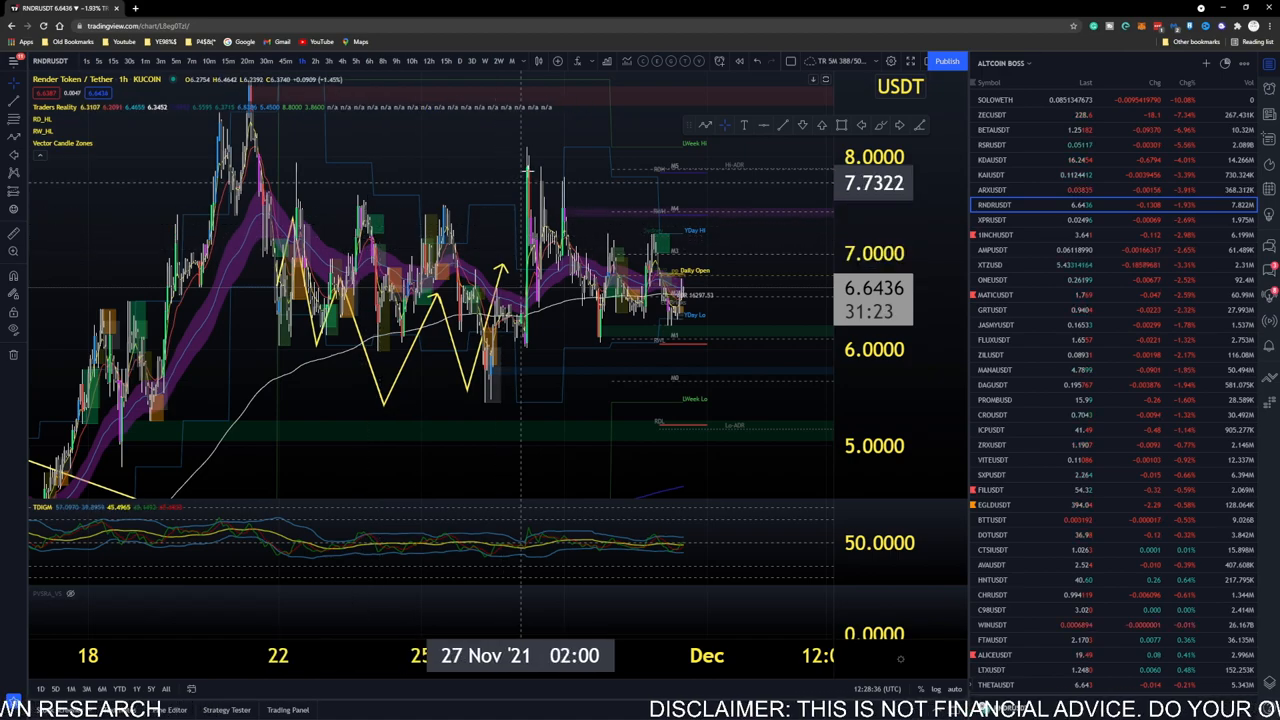
{"action": "mouse_move", "coordinate": [445, 325]}
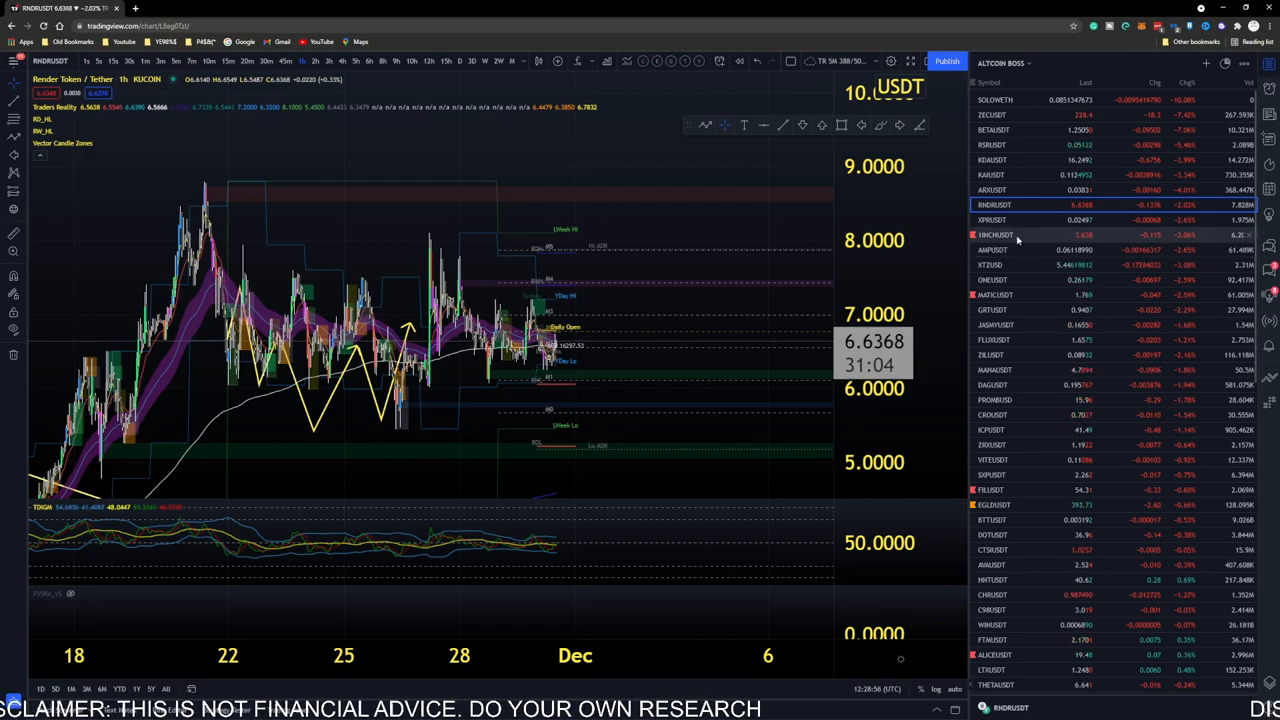
- Open the 1INCH/USDT chart, then move on to the GRT/USDT chart
{"action": "left_click", "coordinate": [1005, 234]}
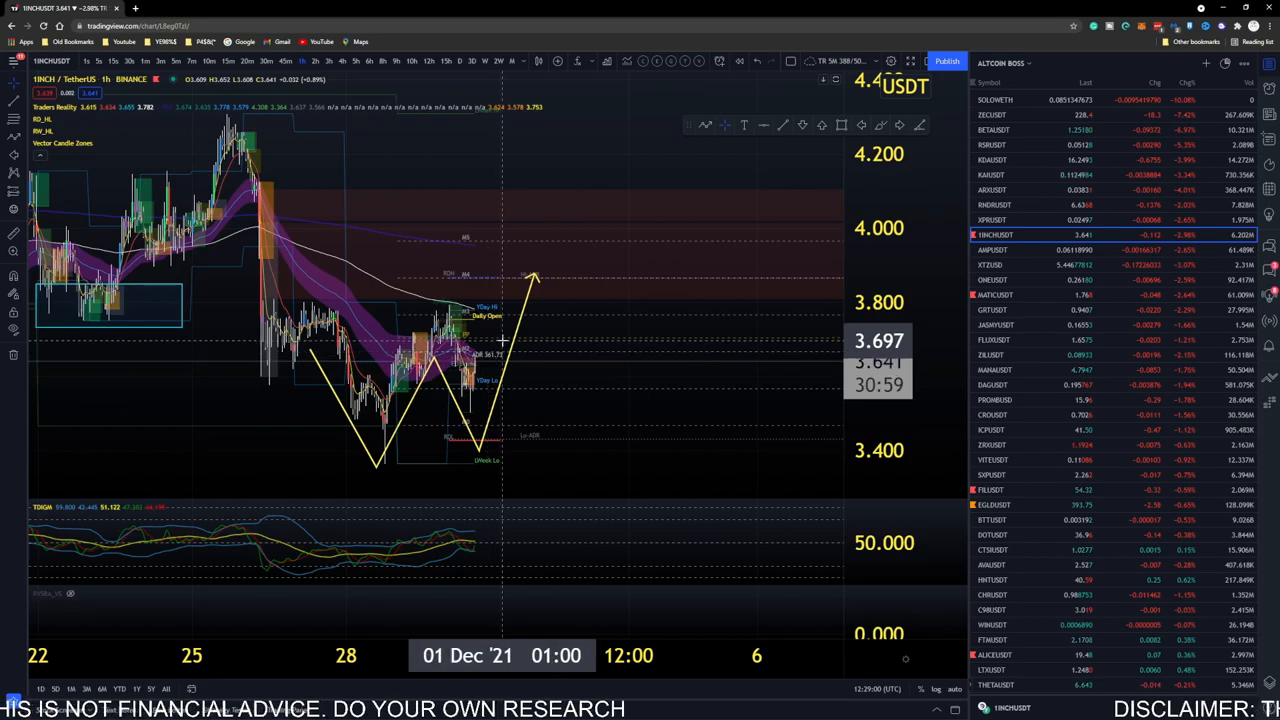
{"action": "mouse_move", "coordinate": [475, 375]}
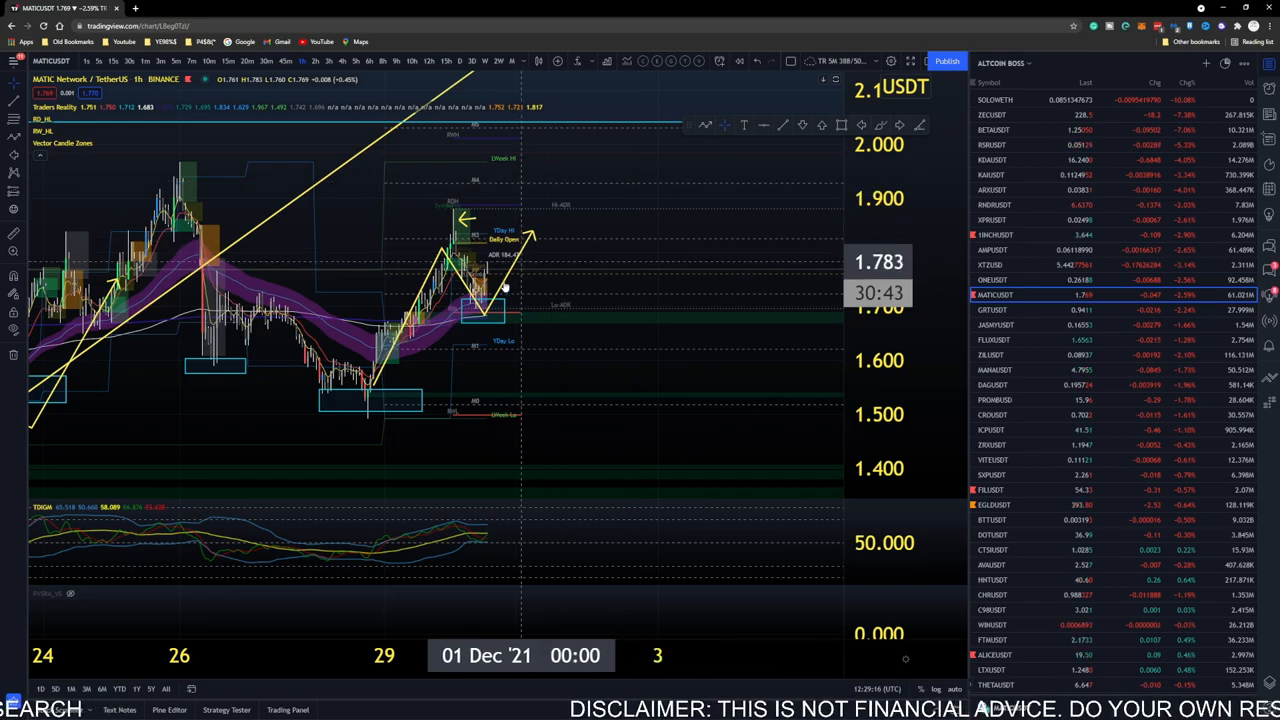
{"action": "mouse_move", "coordinate": [468, 328]}
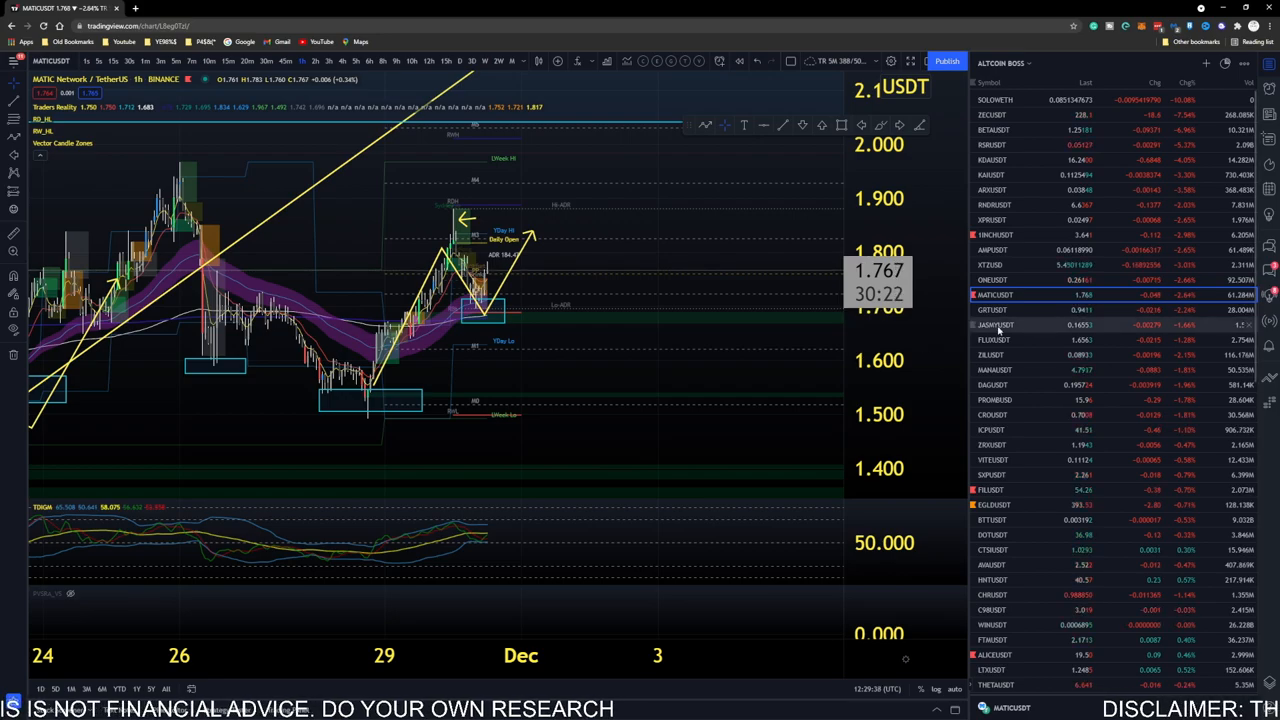
{"action": "left_click", "coordinate": [991, 310]}
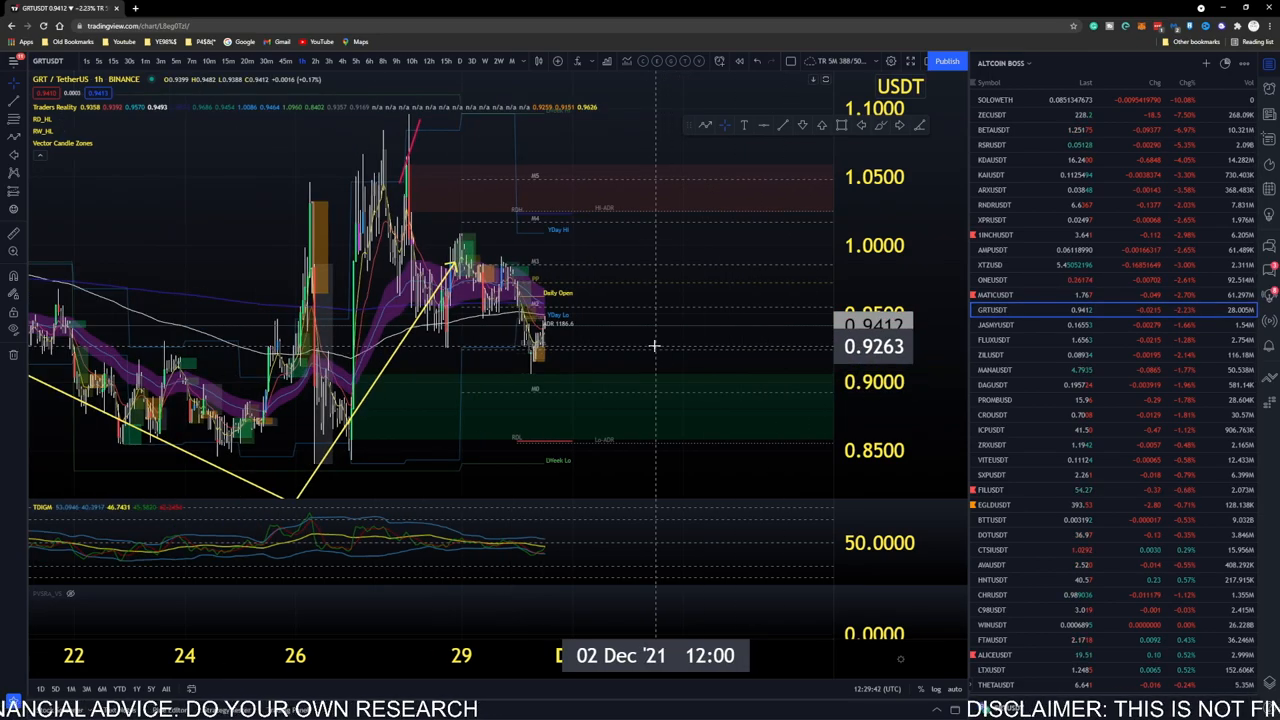
{"action": "mouse_move", "coordinate": [570, 323]}
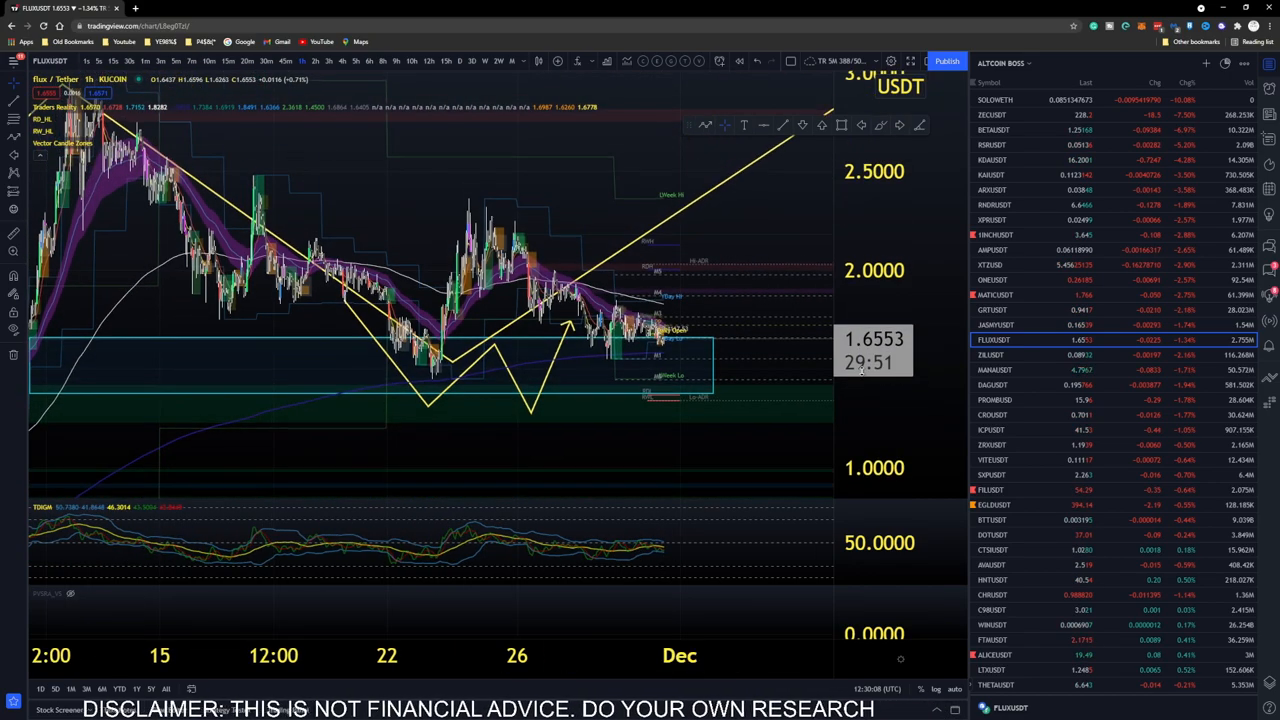
{"action": "mouse_move", "coordinate": [668, 343]}
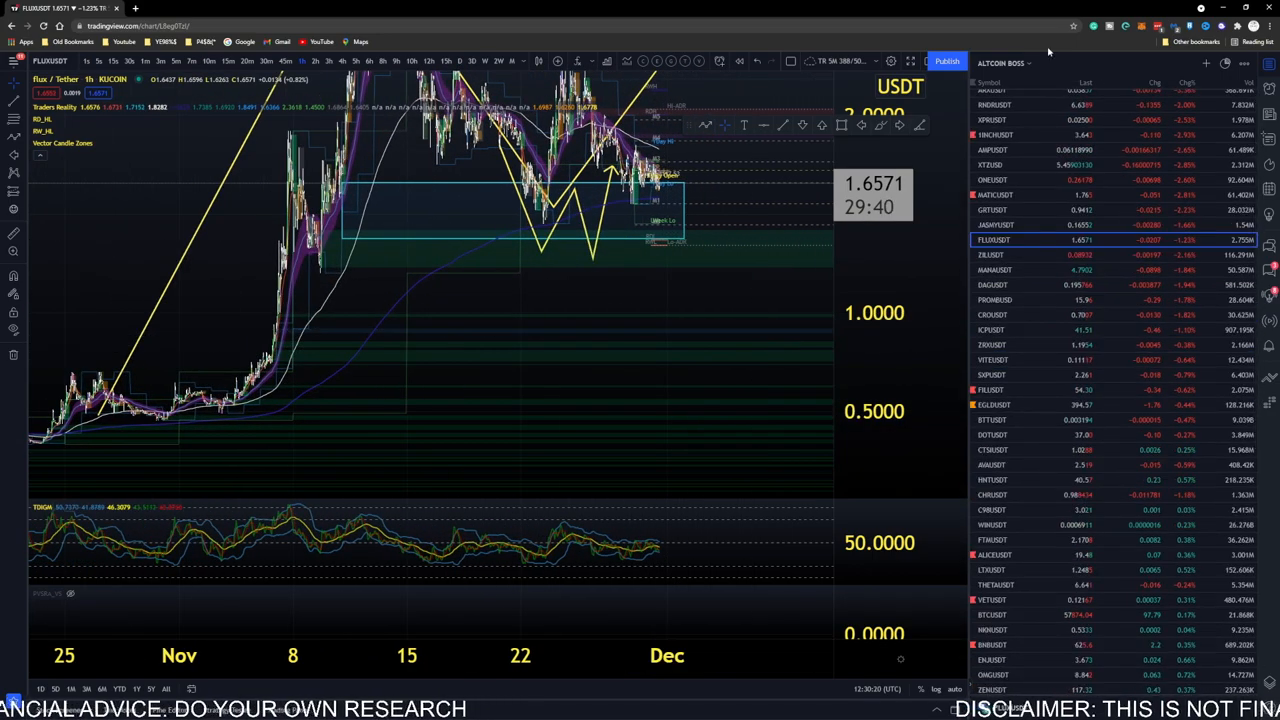
- Switch the watchlist to METAVERSE COINS
{"action": "left_click", "coordinate": [1004, 63]}
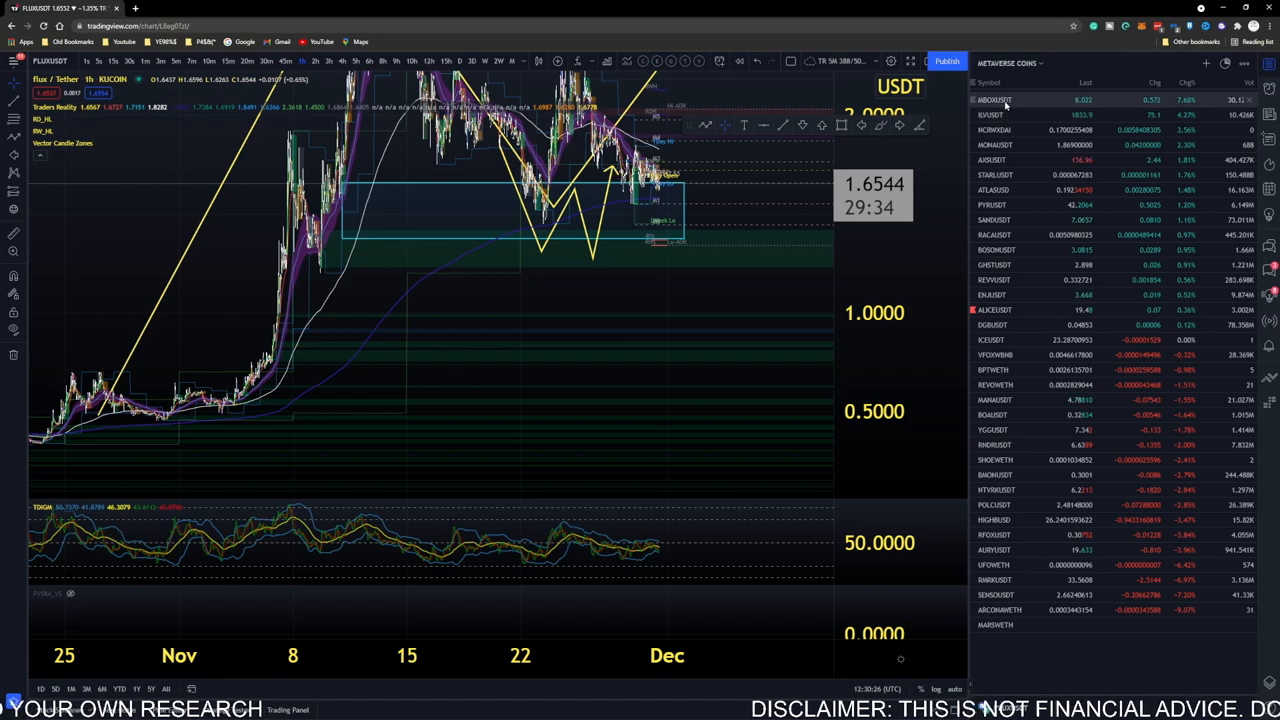
- Open the MBOX/USDT chart, then the BOSON/USDT hourly chart
{"action": "left_click", "coordinate": [1002, 99]}
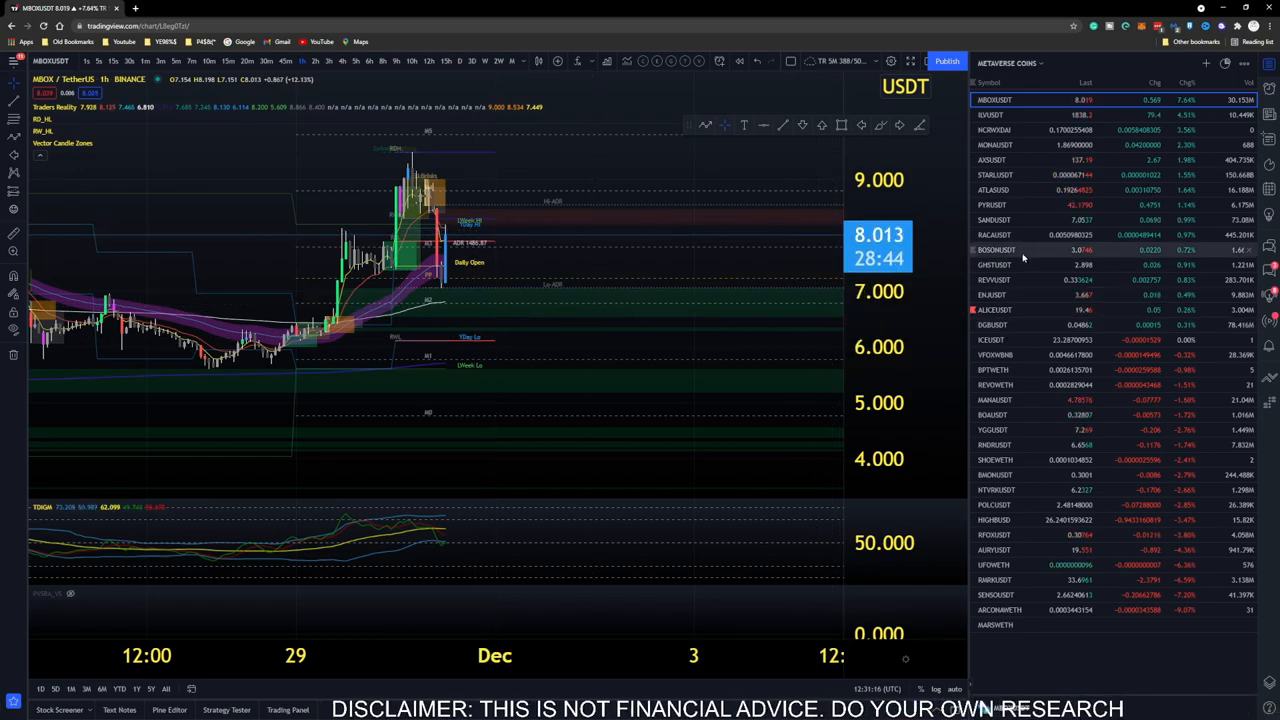
{"action": "left_click", "coordinate": [1006, 249]}
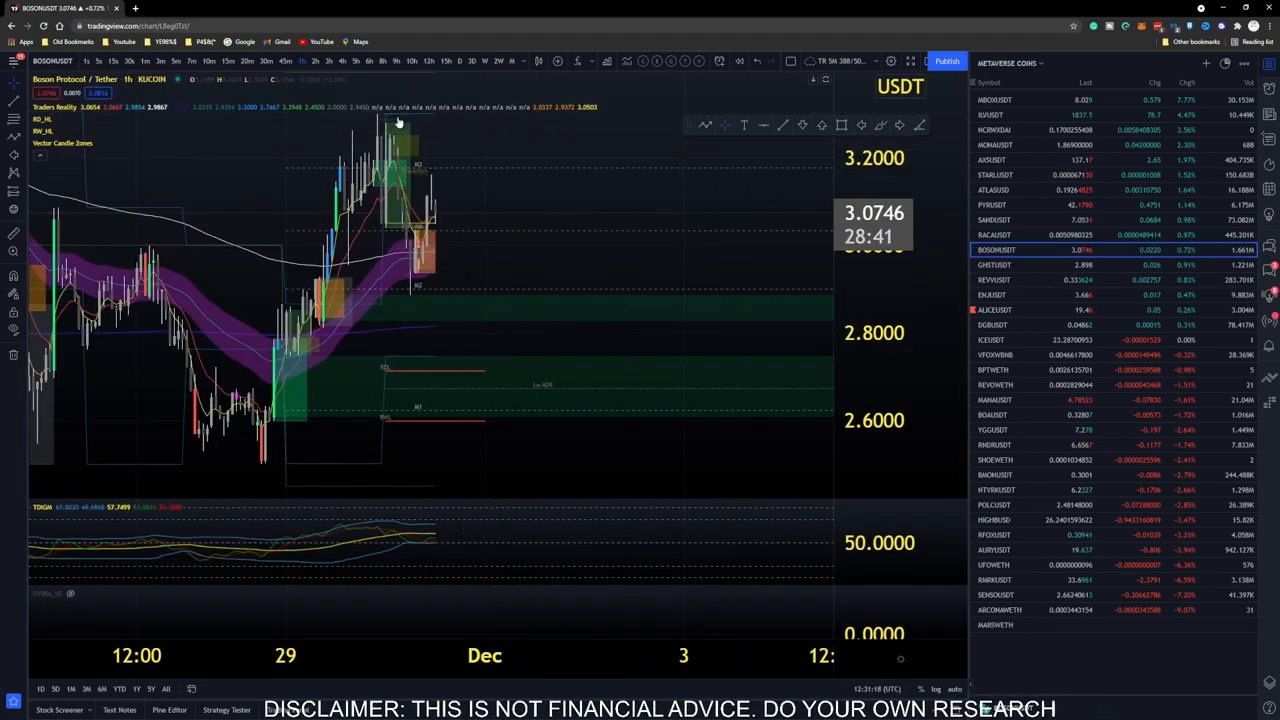
{"action": "mouse_move", "coordinate": [489, 288]}
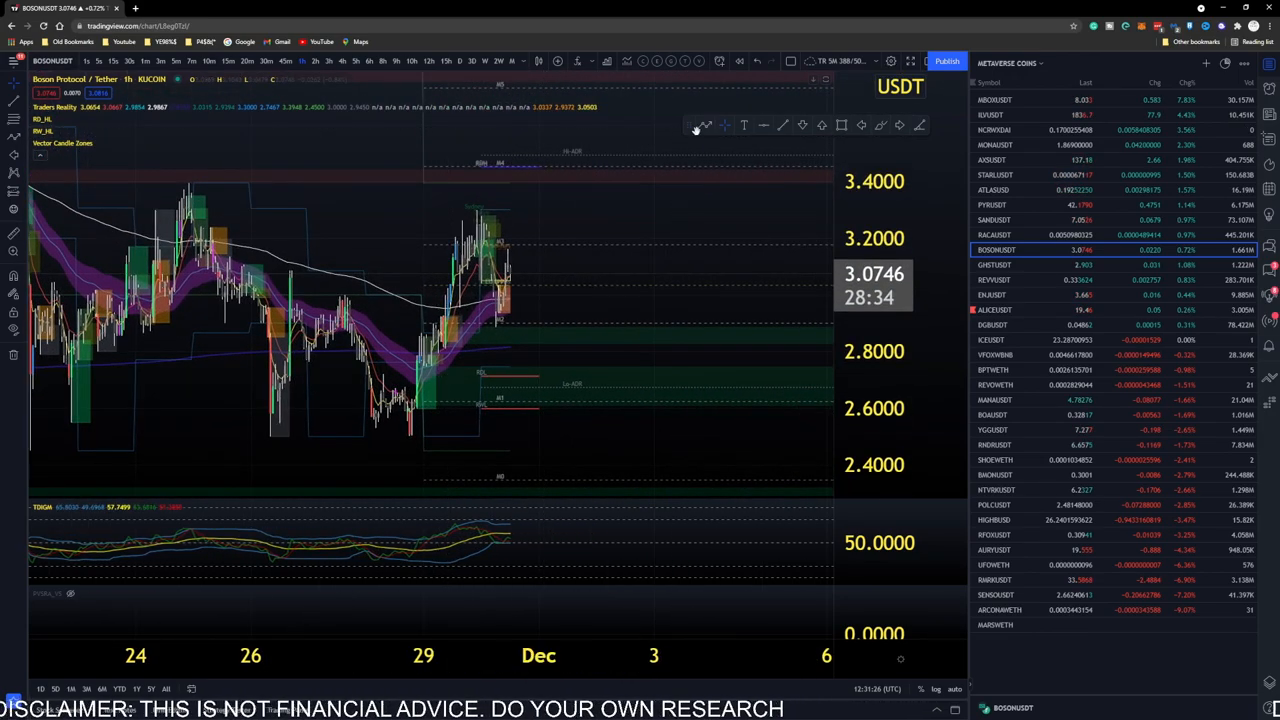
{"action": "mouse_move", "coordinate": [384, 440]}
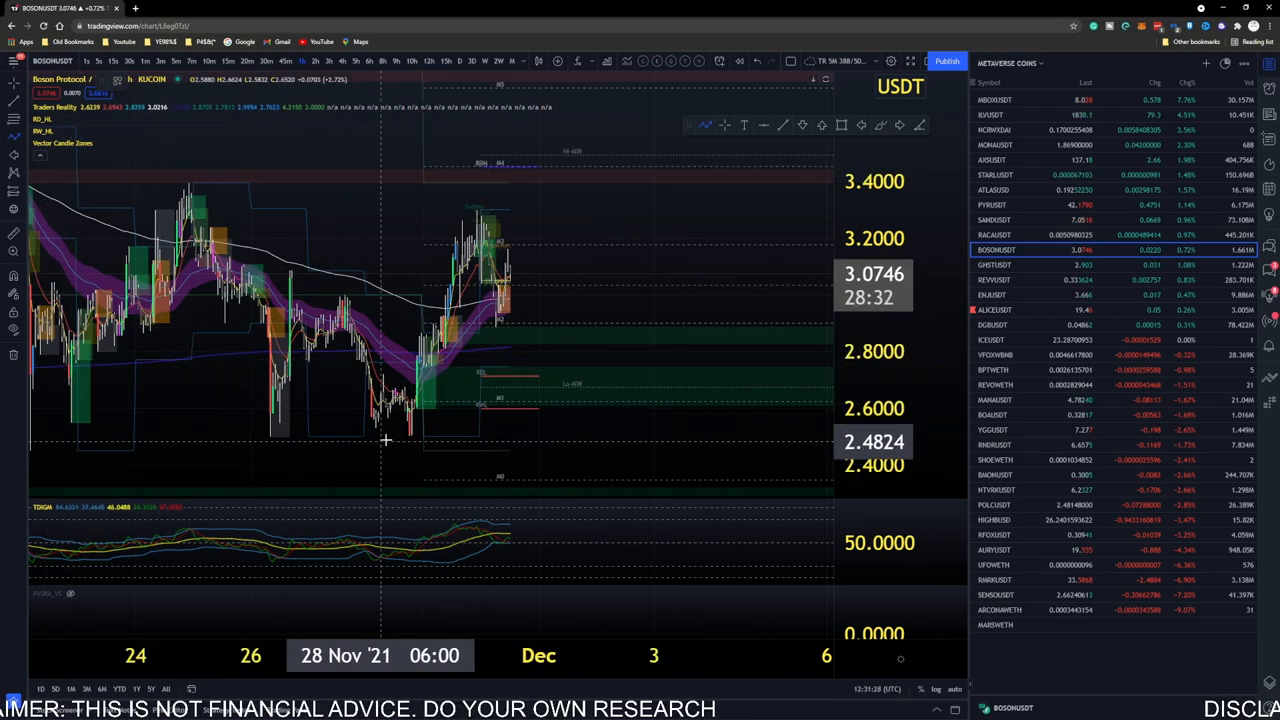
- Draw a yellow W-shaped path across the BOSON lows, pointing up toward 3.5
{"action": "left_click_drag", "start_coordinate": [400, 420], "coordinate": [580, 160]}
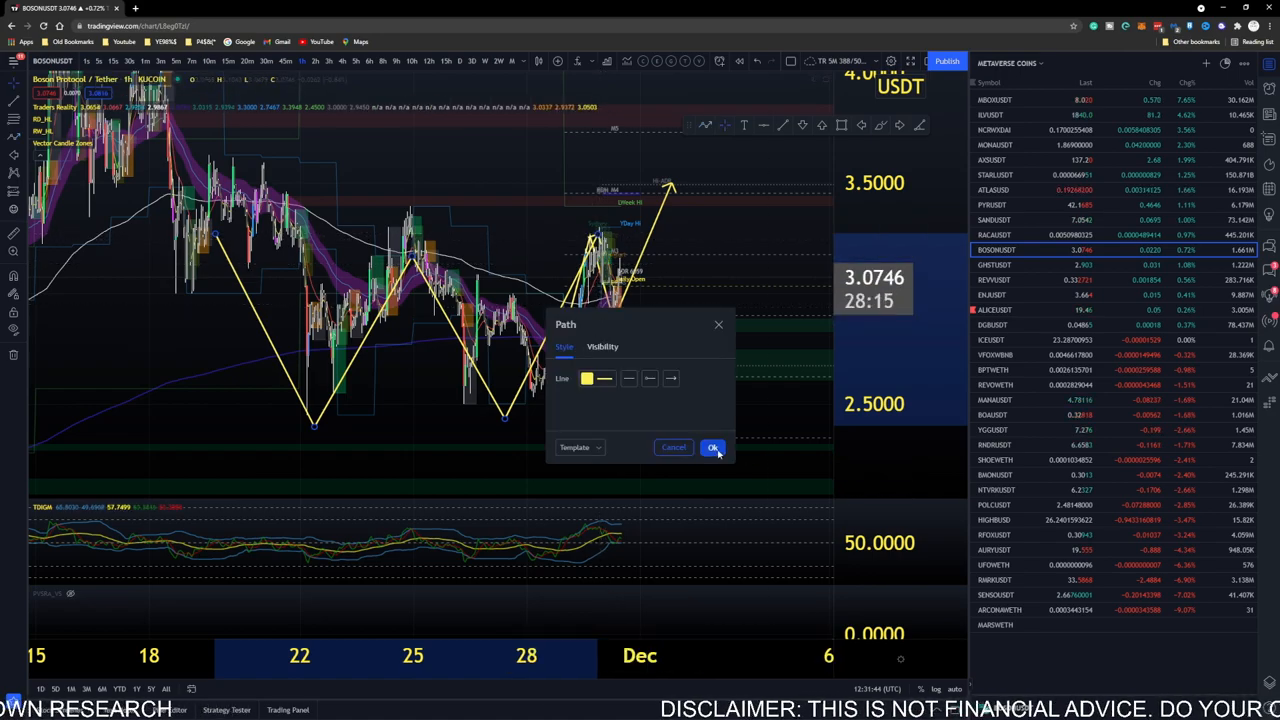
- Confirm the yellow line styling in the Path settings dialog
{"action": "left_click", "coordinate": [702, 447]}
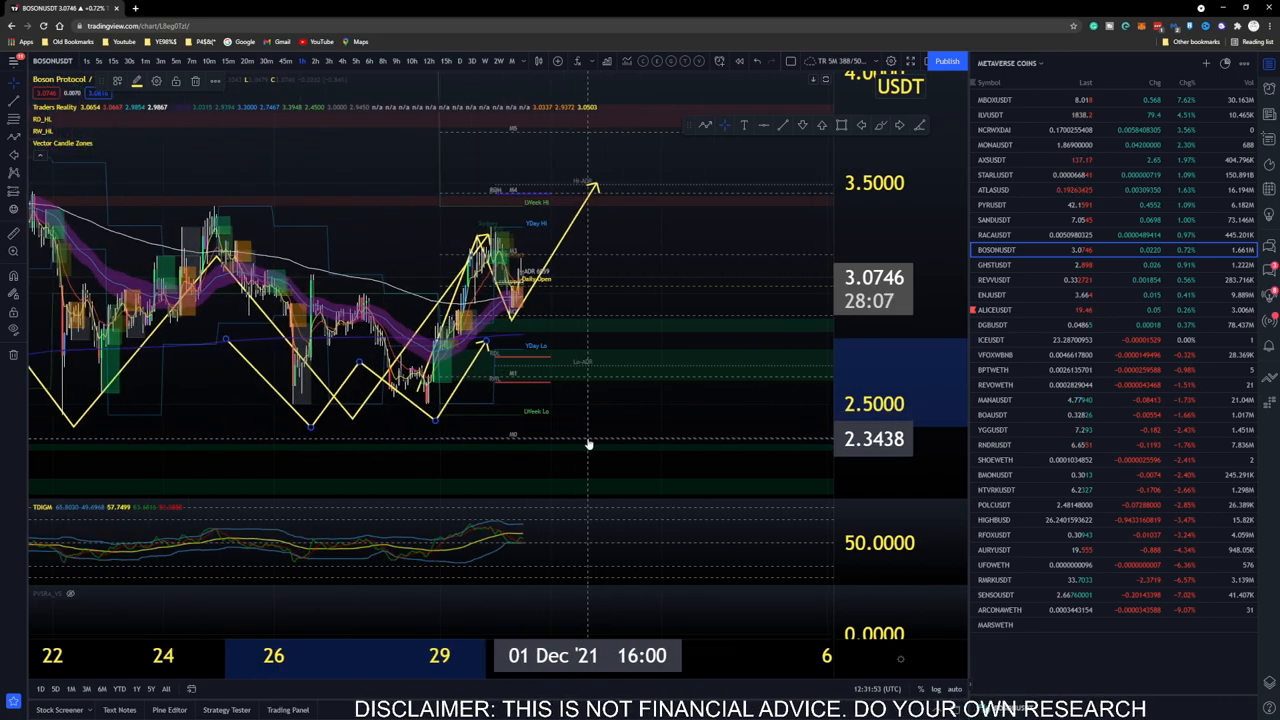
{"action": "mouse_move", "coordinate": [607, 375]}
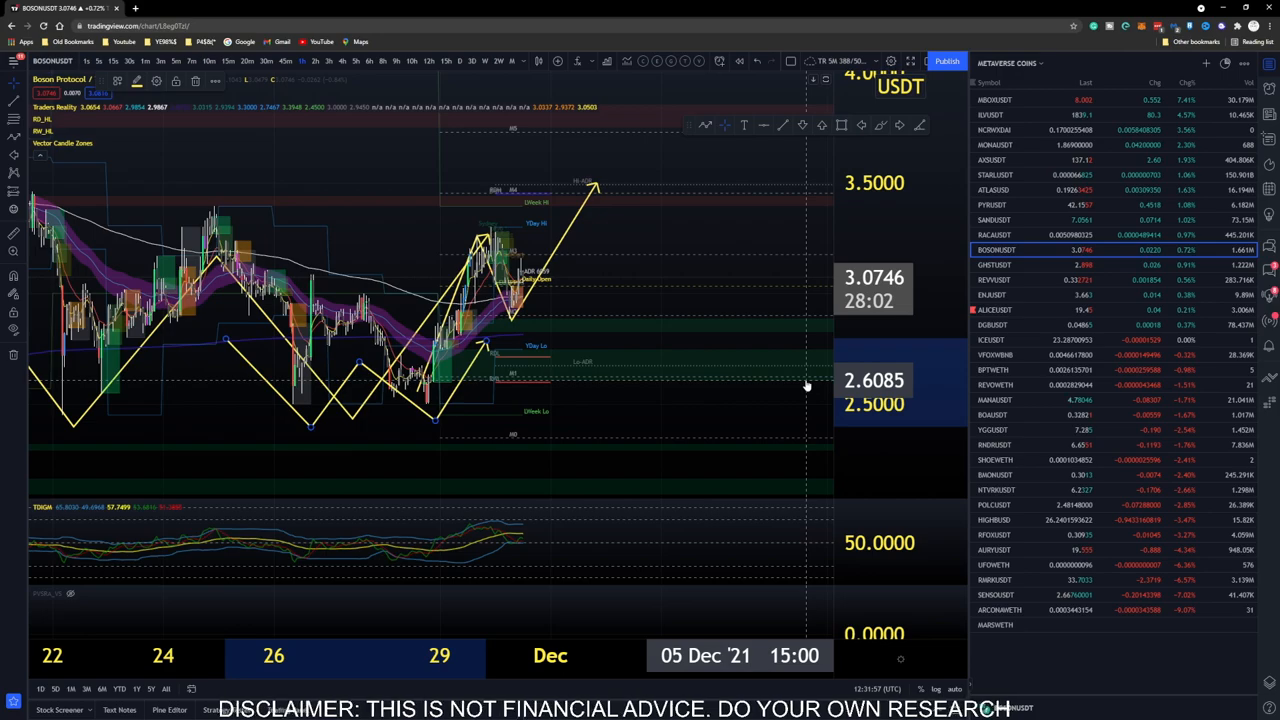
{"action": "mouse_move", "coordinate": [741, 297]}
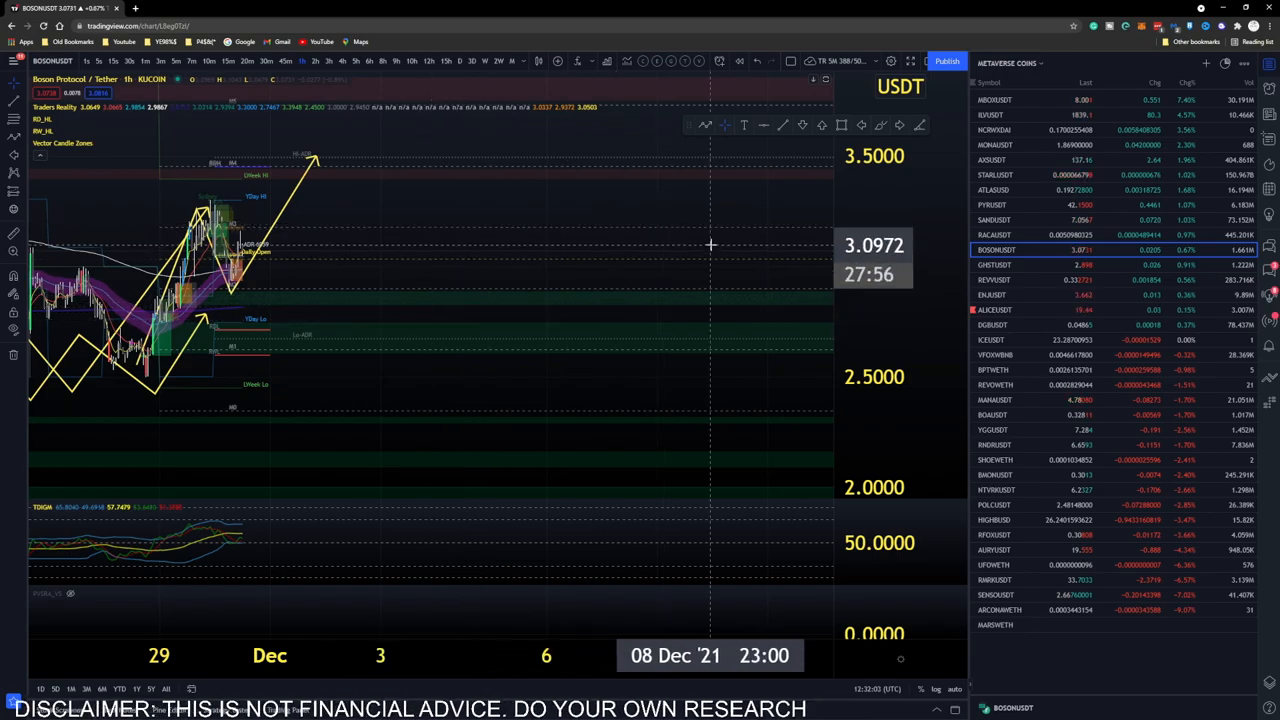
{"action": "mouse_move", "coordinate": [467, 340]}
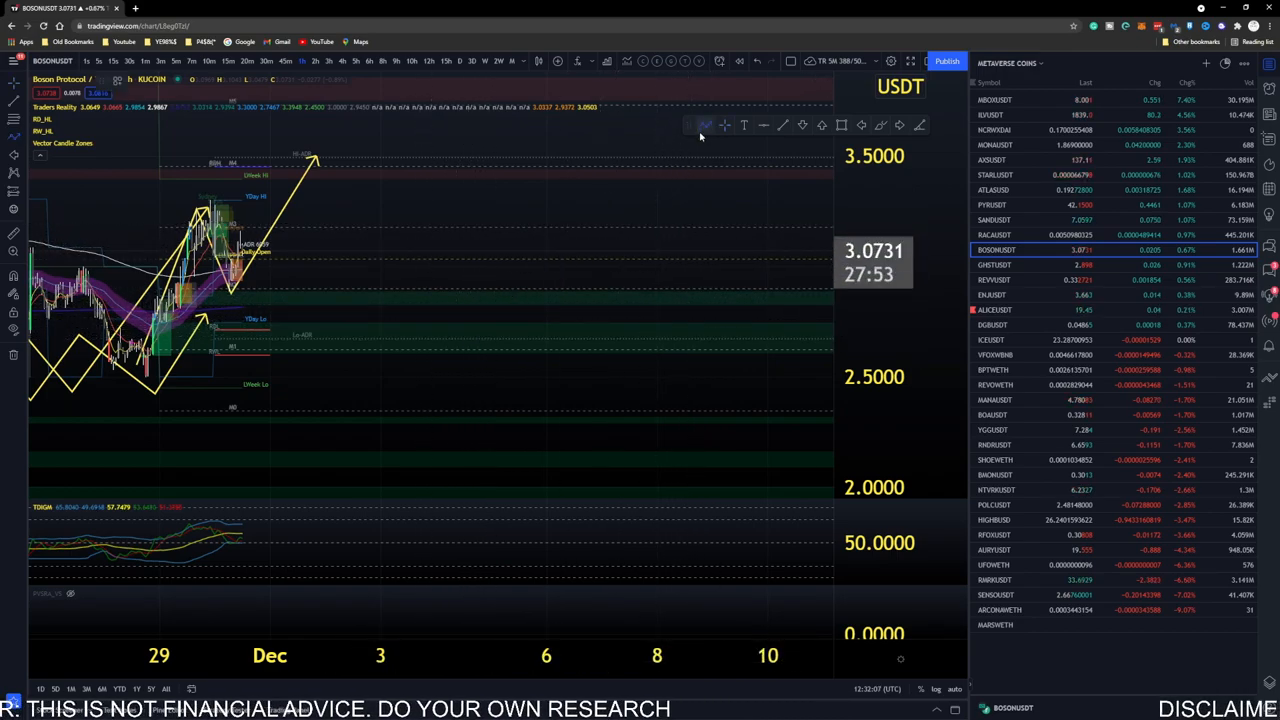
- Draw a yellow zigzag right of the BOSON candles, dipping before climbing toward 3.5
{"action": "left_click_drag", "start_coordinate": [425, 350], "coordinate": [458, 420]}
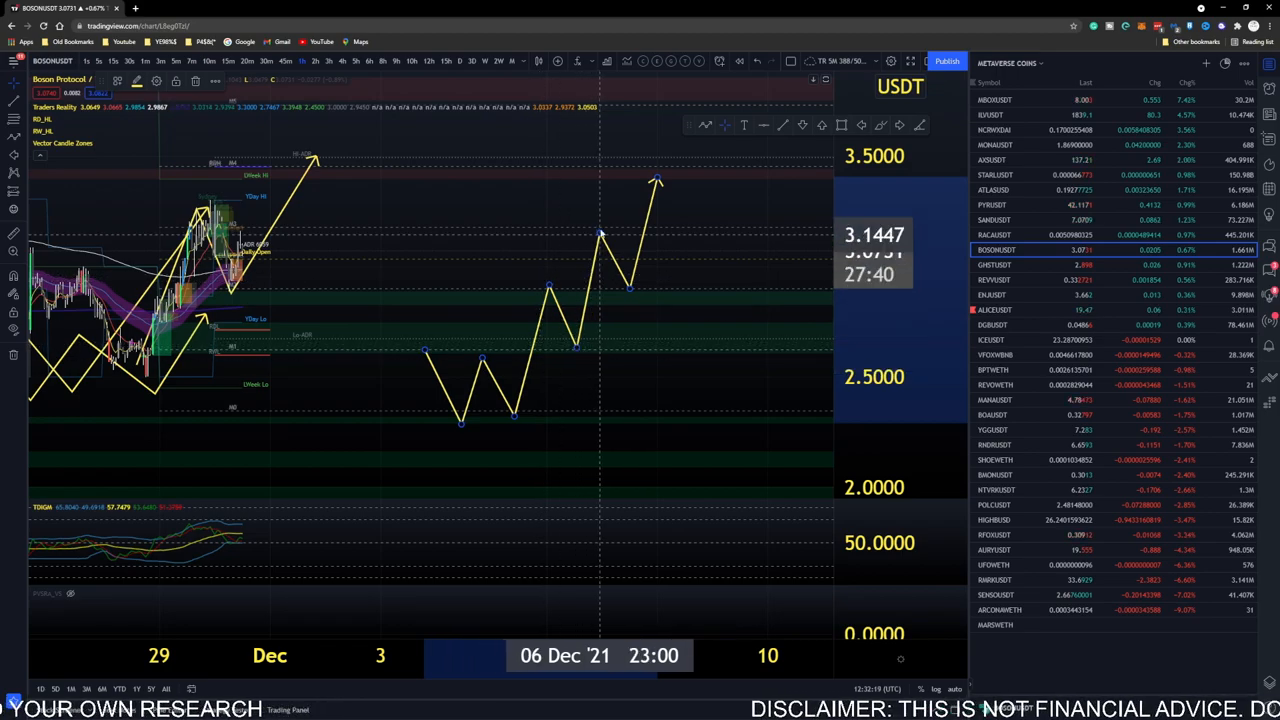
{"action": "mouse_move", "coordinate": [630, 305]}
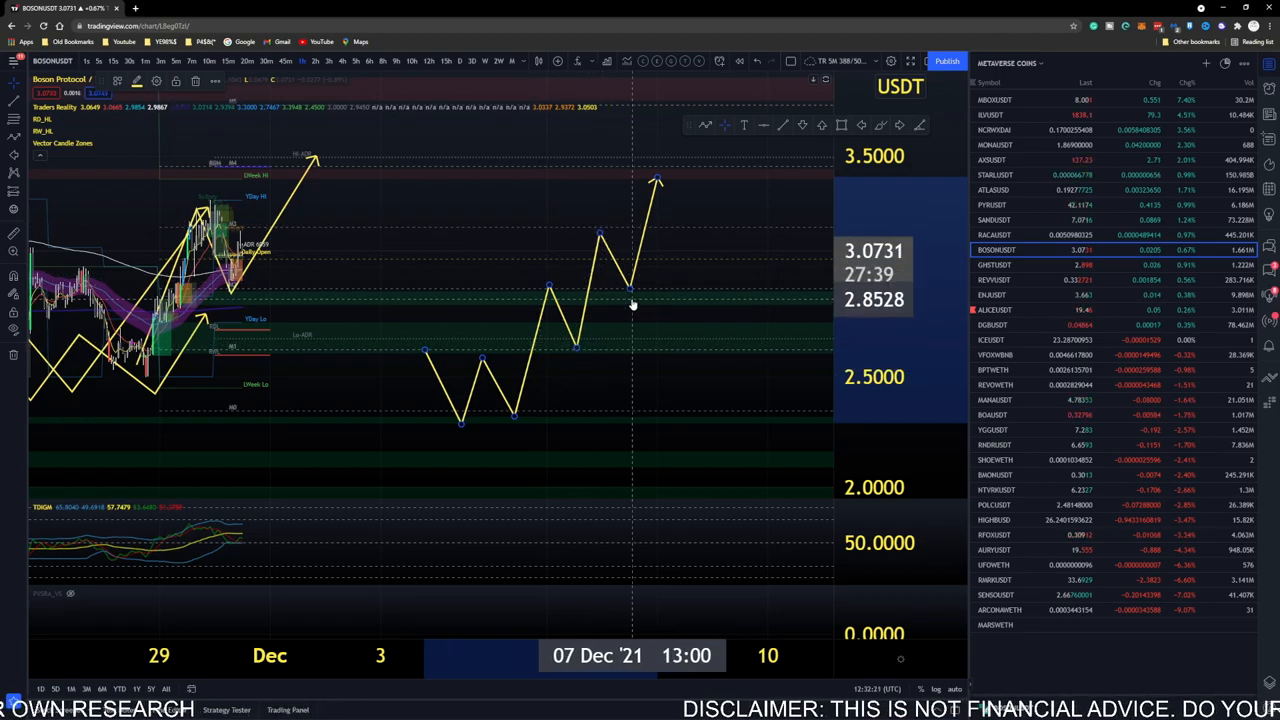
{"action": "mouse_move", "coordinate": [640, 290]}
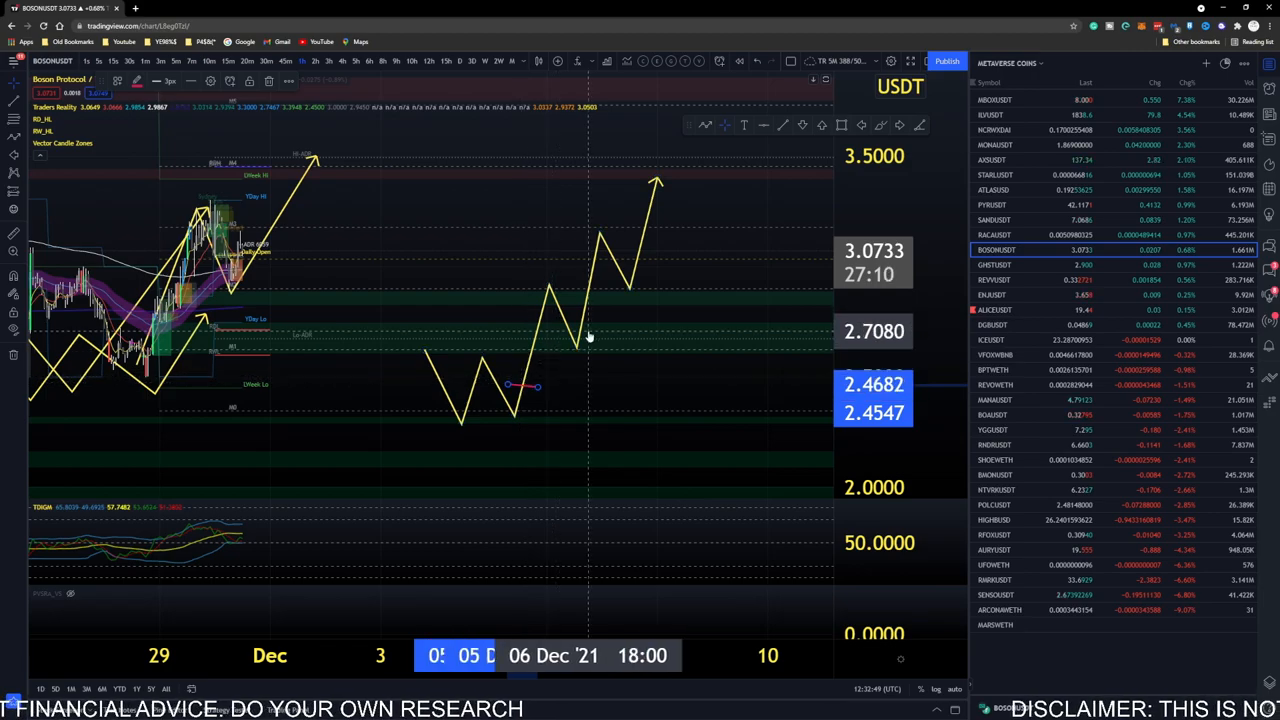
- Switch to the ALTCOIN BOSS watchlist and open the SHIB/USDT chart
{"action": "left_click", "coordinate": [1038, 63]}
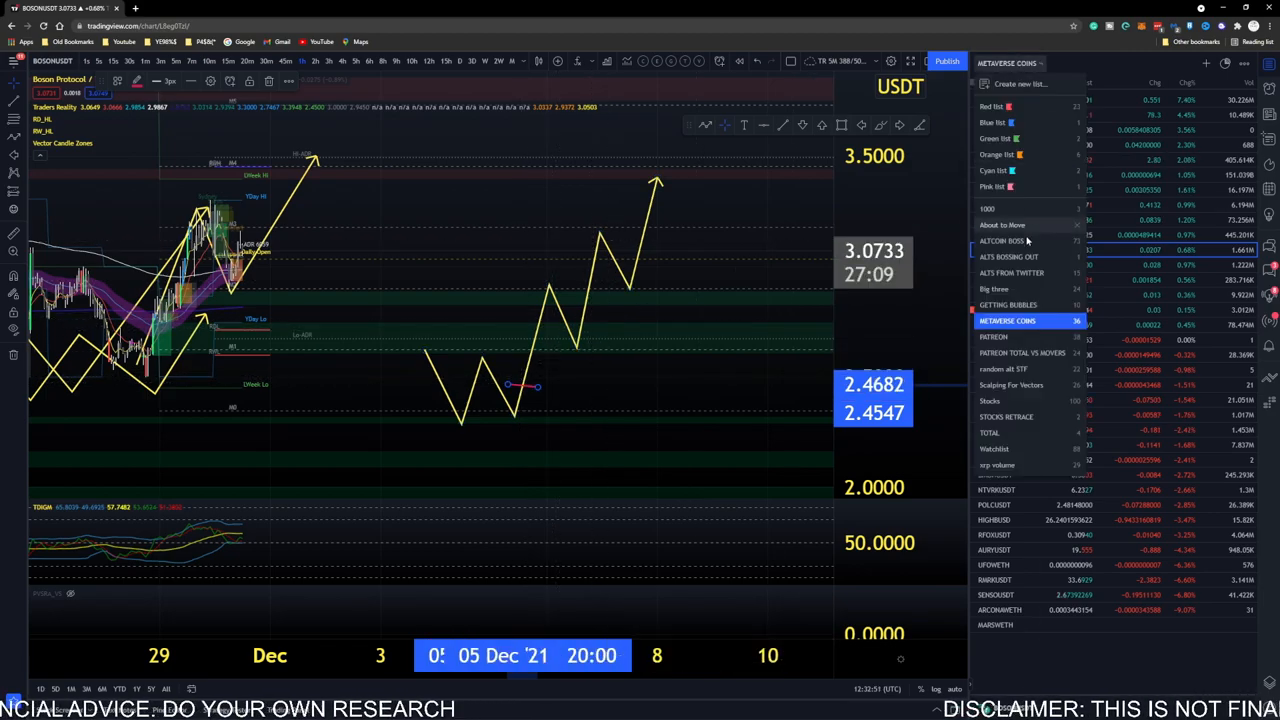
{"action": "left_click", "coordinate": [1000, 240]}
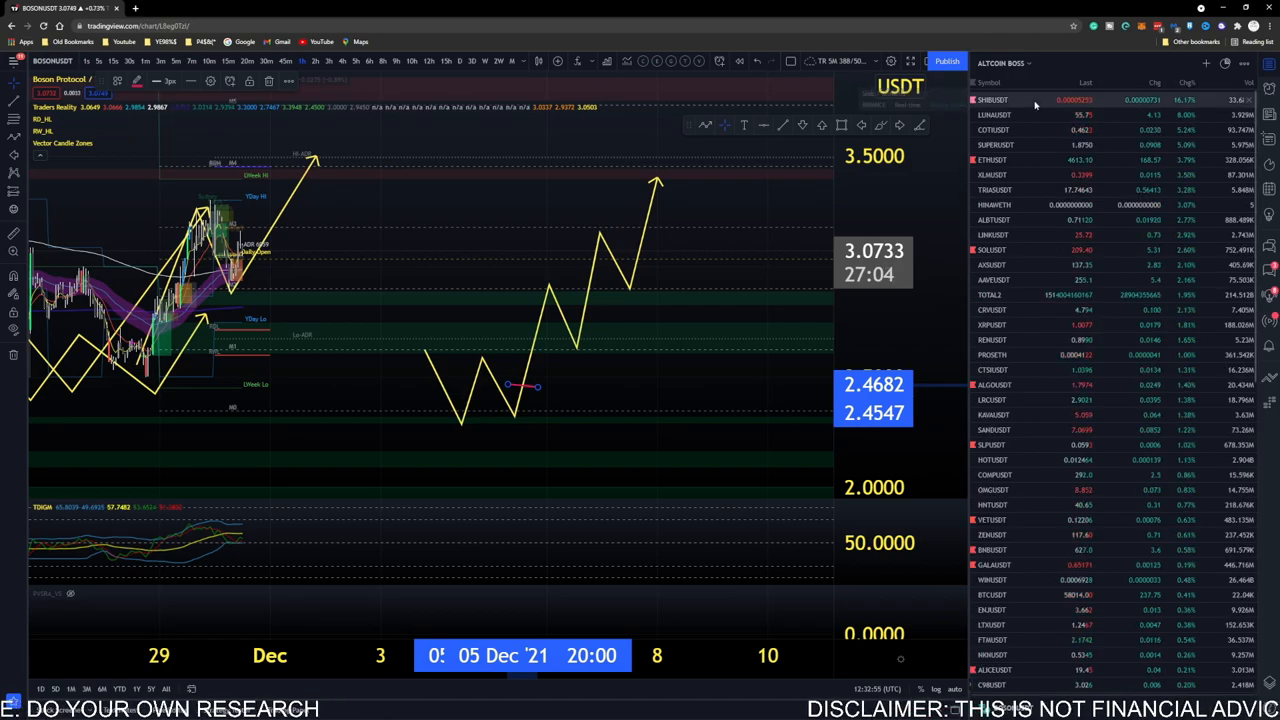
{"action": "left_click", "coordinate": [1004, 100]}
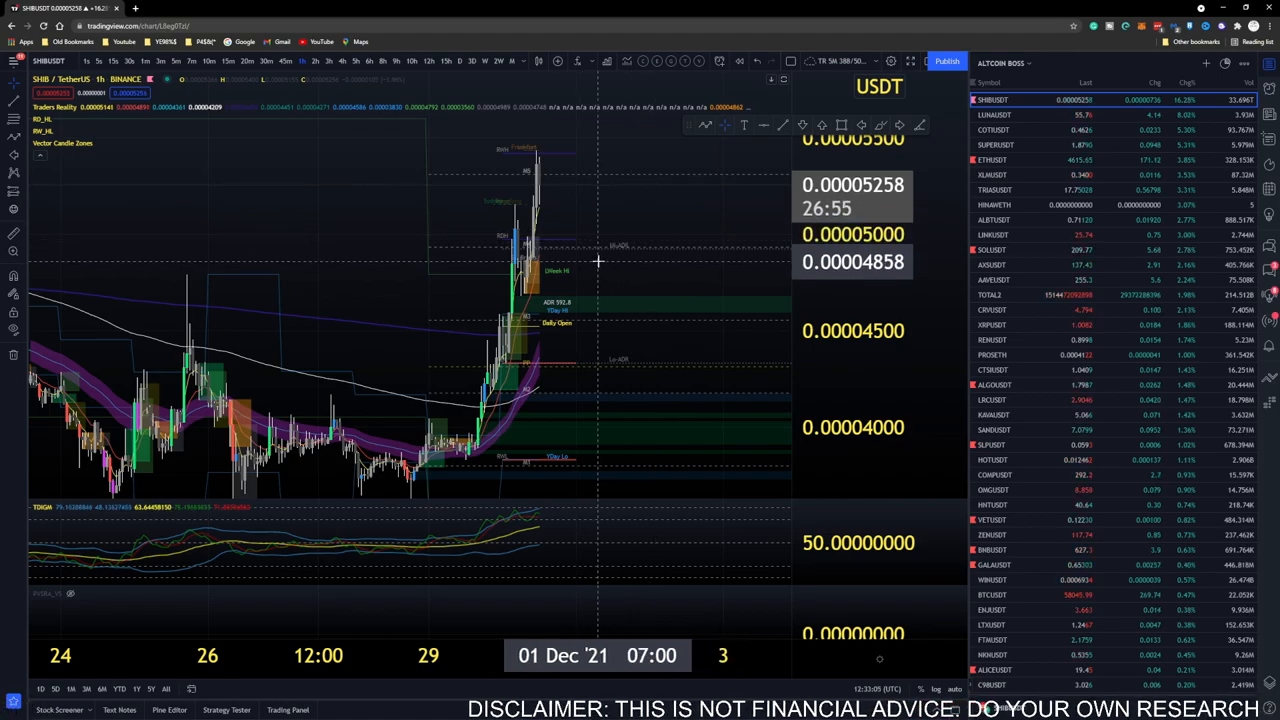
{"action": "mouse_move", "coordinate": [518, 373]}
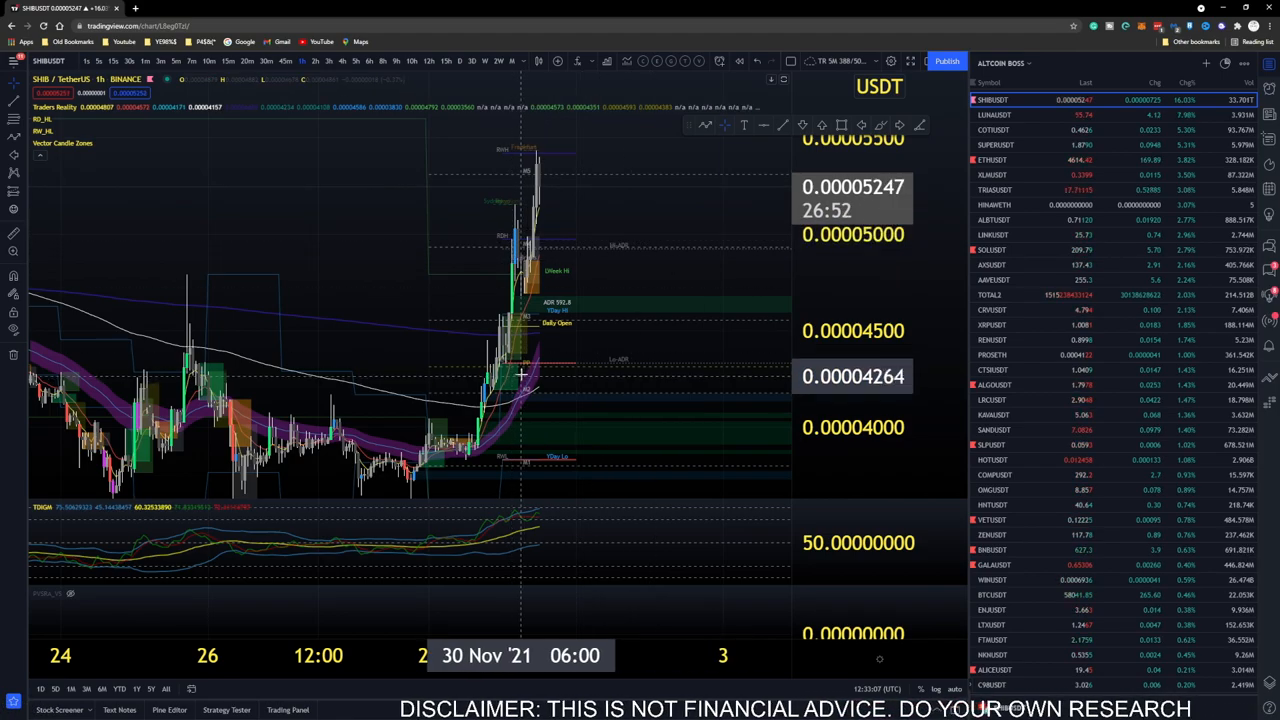